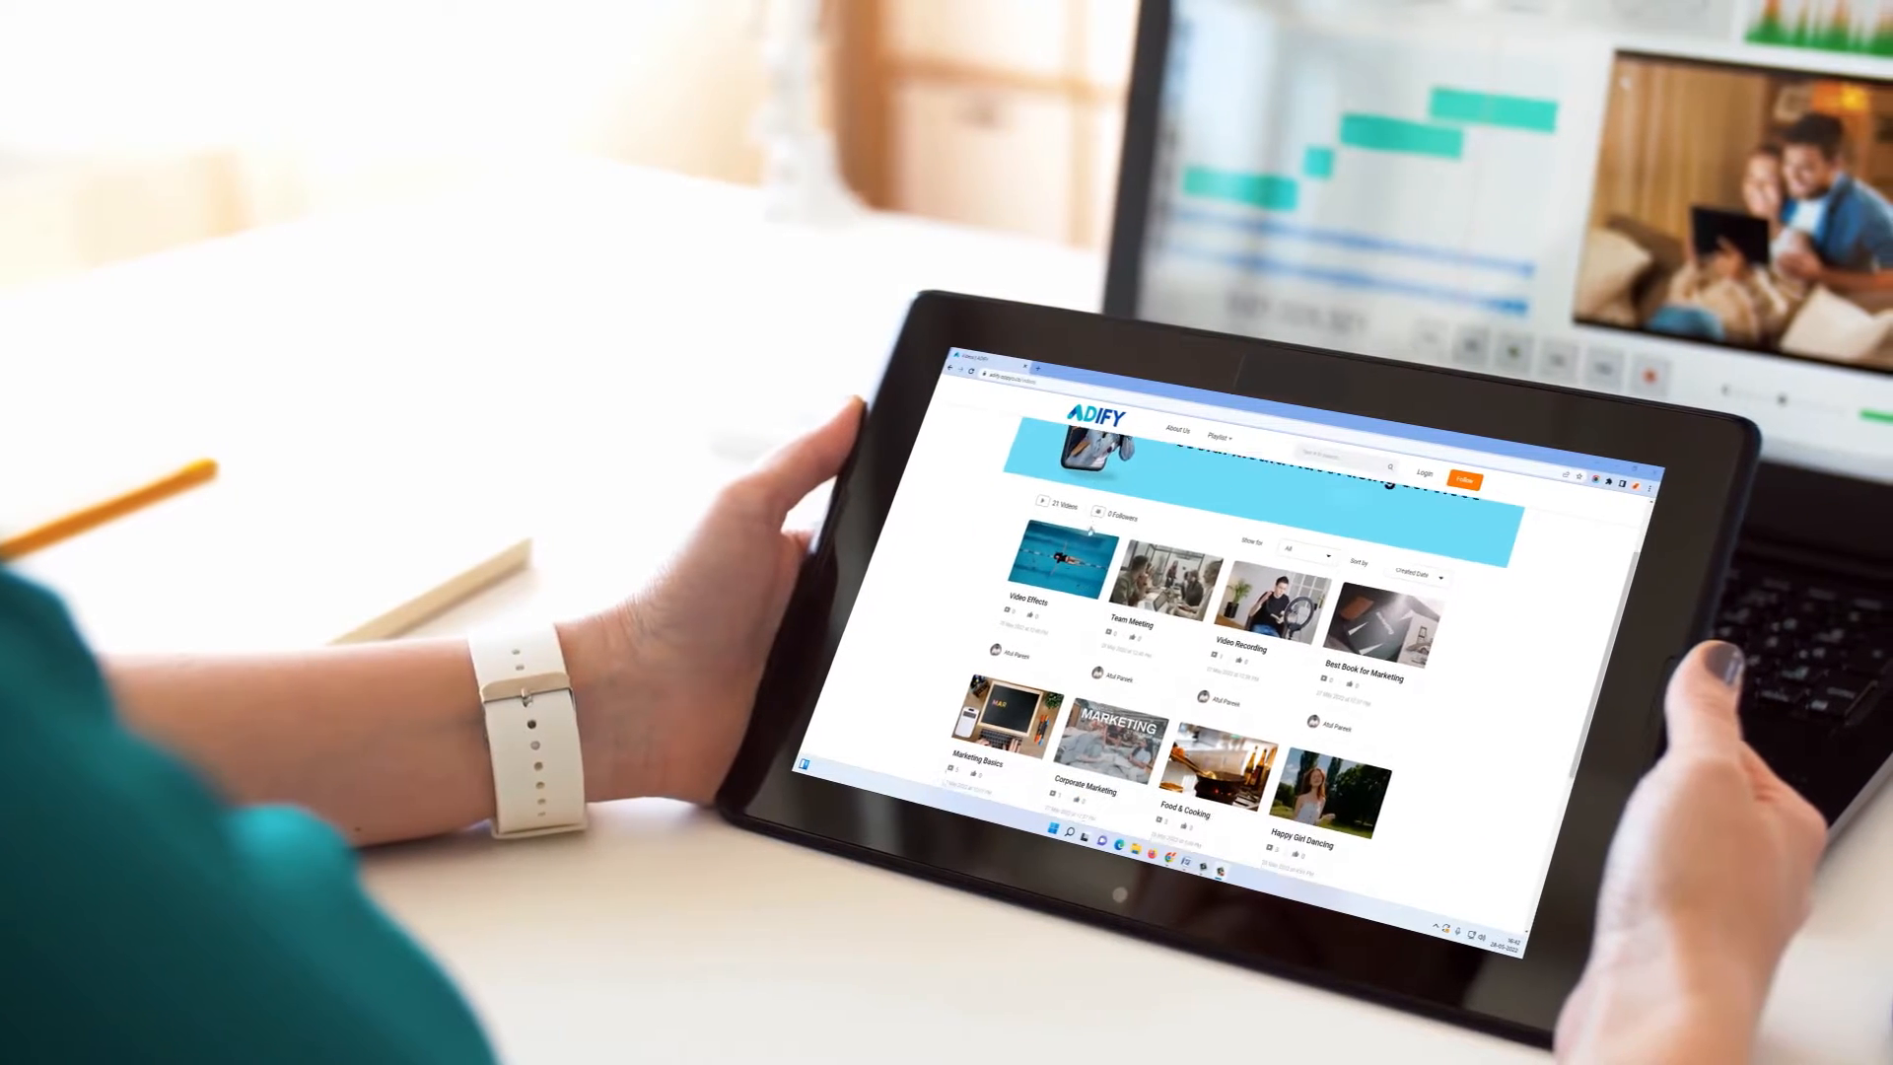
Step: Show the Videos page listing uploaded videos with visits, plays and engagement rates
scroll(down, 3)
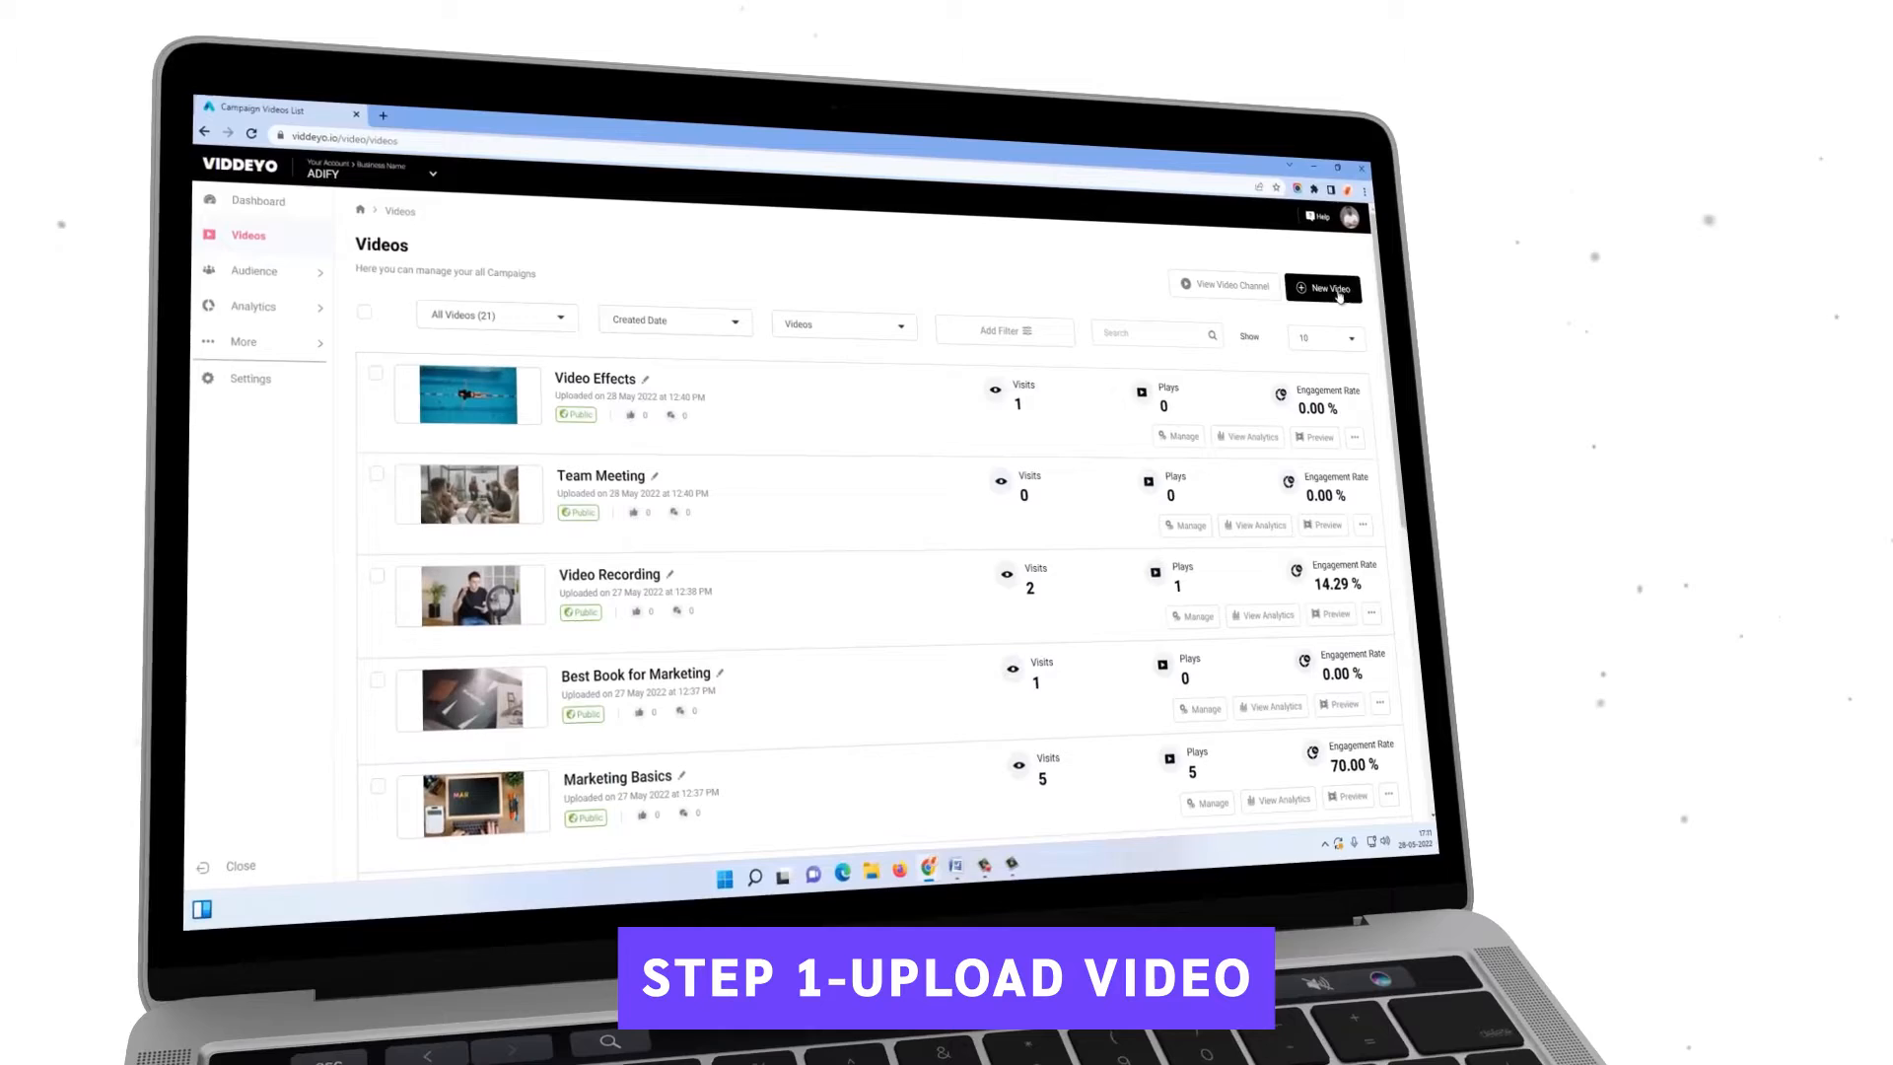
Step: Start a New Video upload so 'Video Recording' lands in player customization
click(1323, 288)
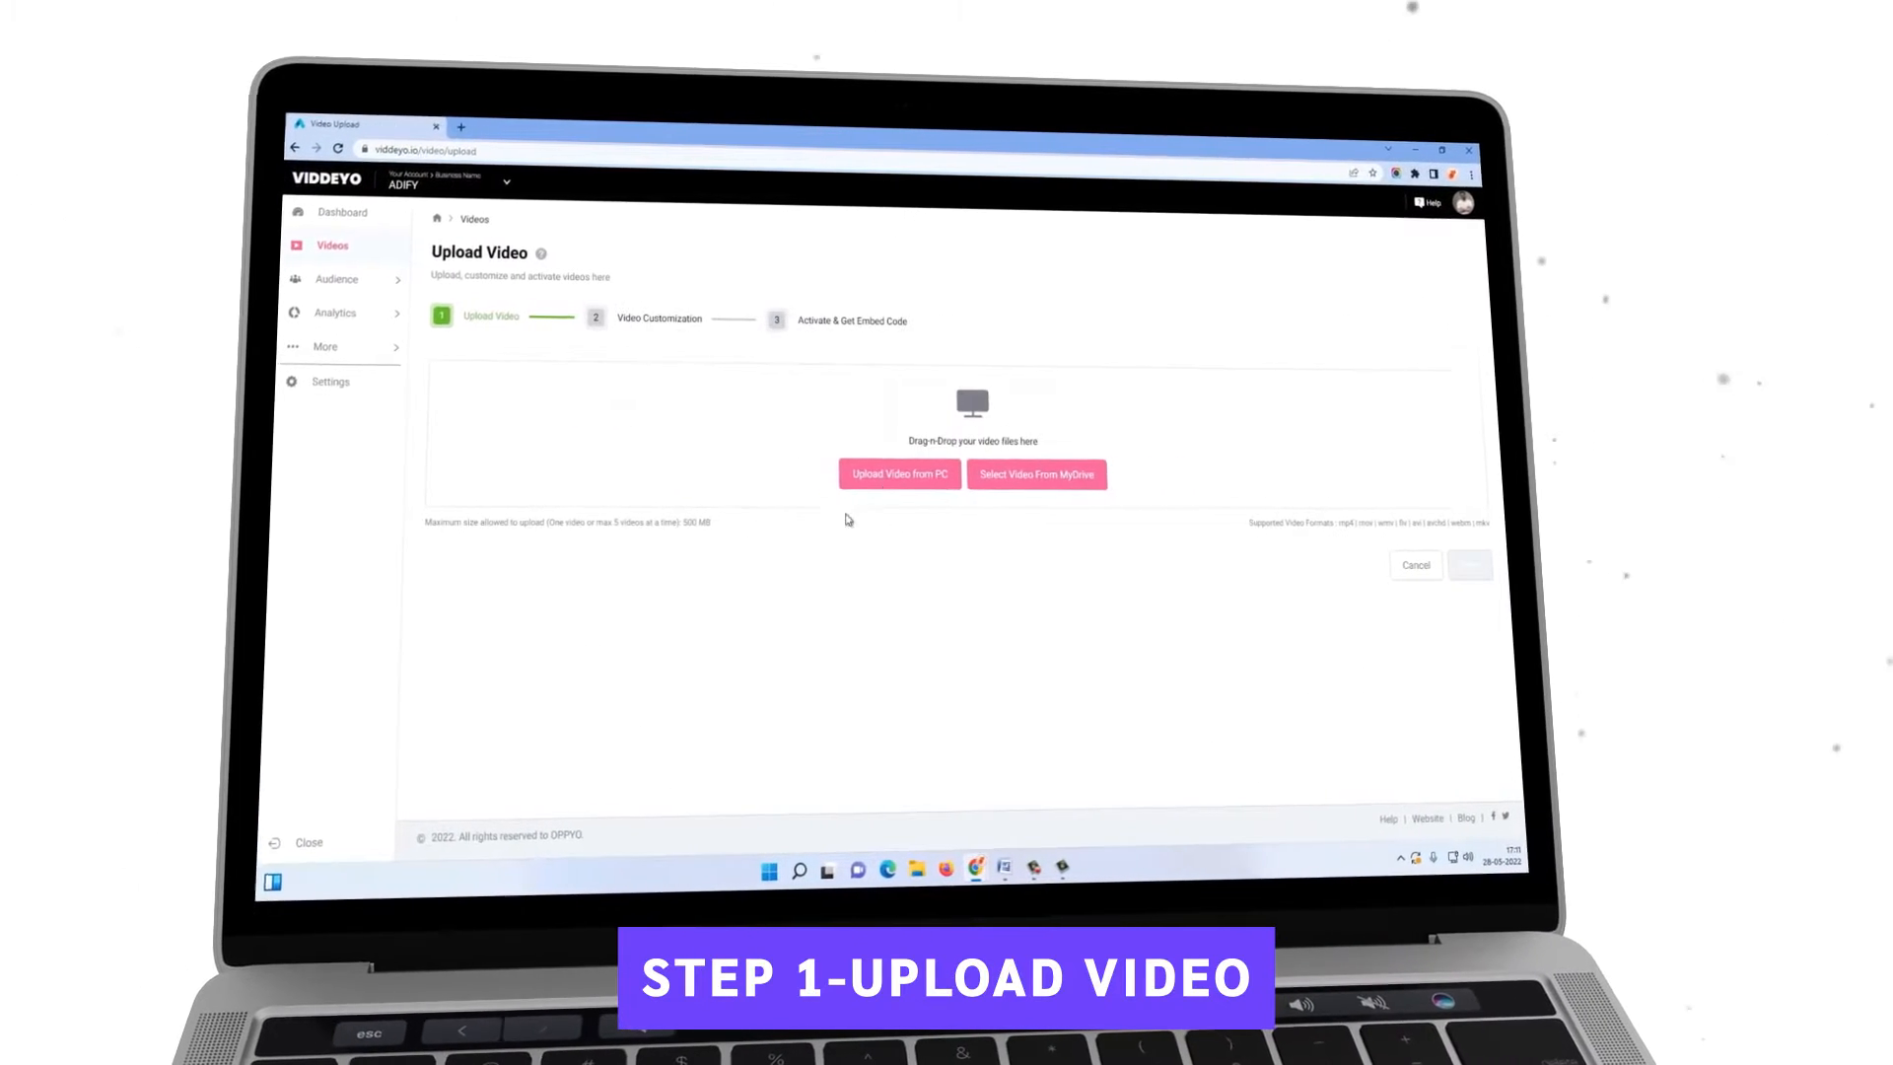
click(899, 473)
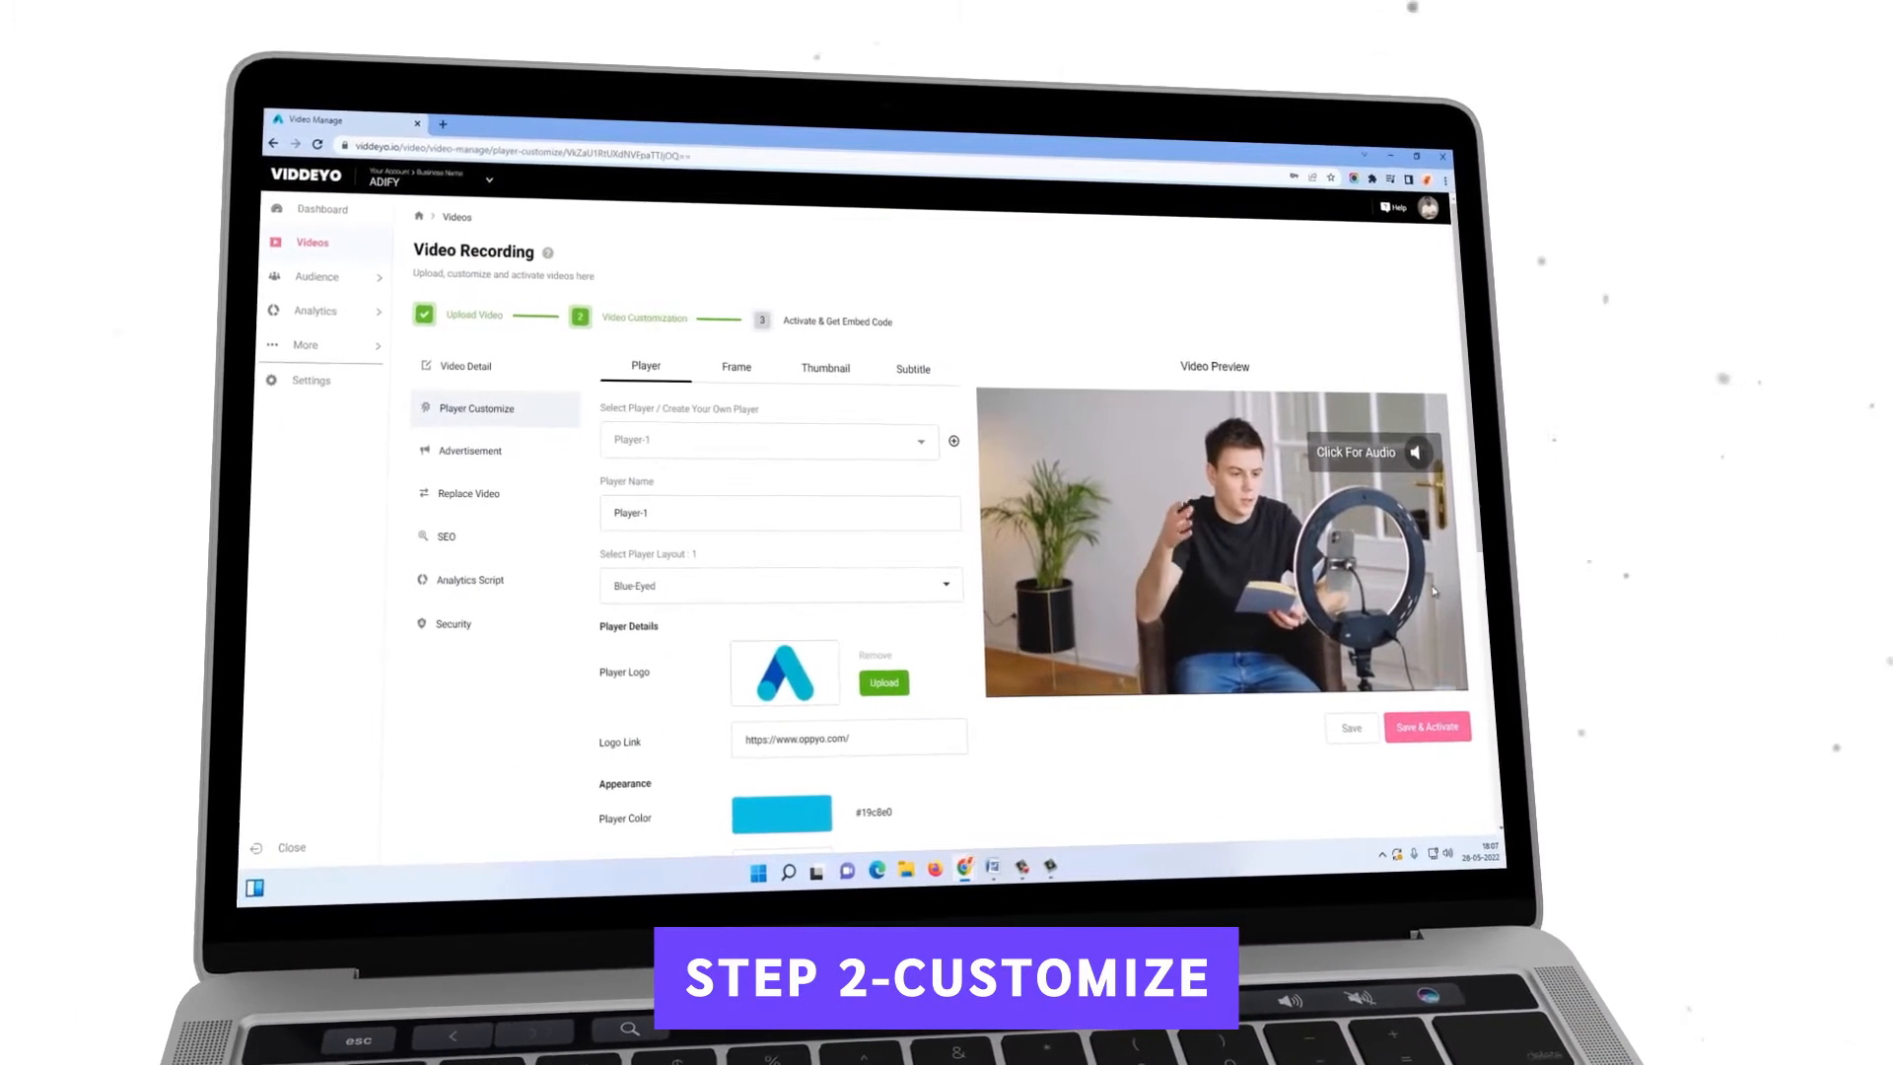
Step: Adjust Video Recording's player settings and view it on the ADIFY channel page
scroll(down, 3)
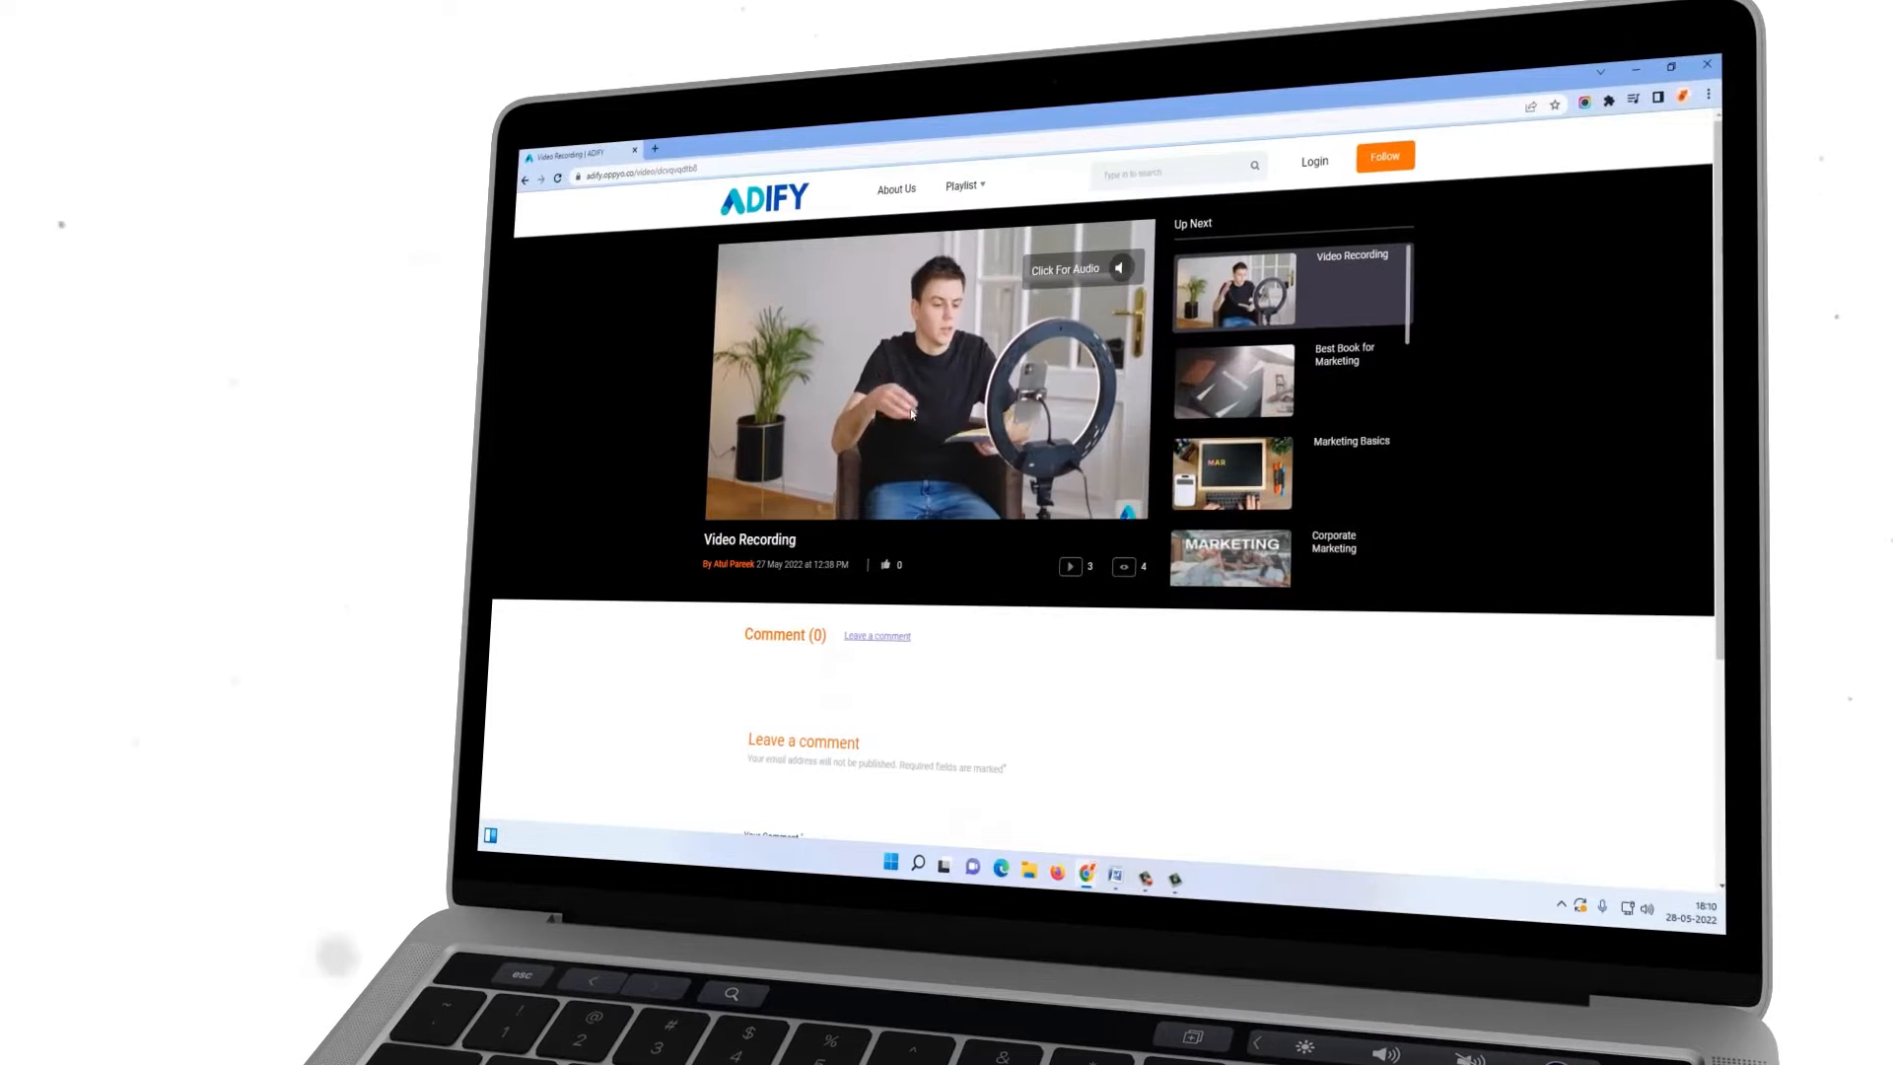
click(923, 380)
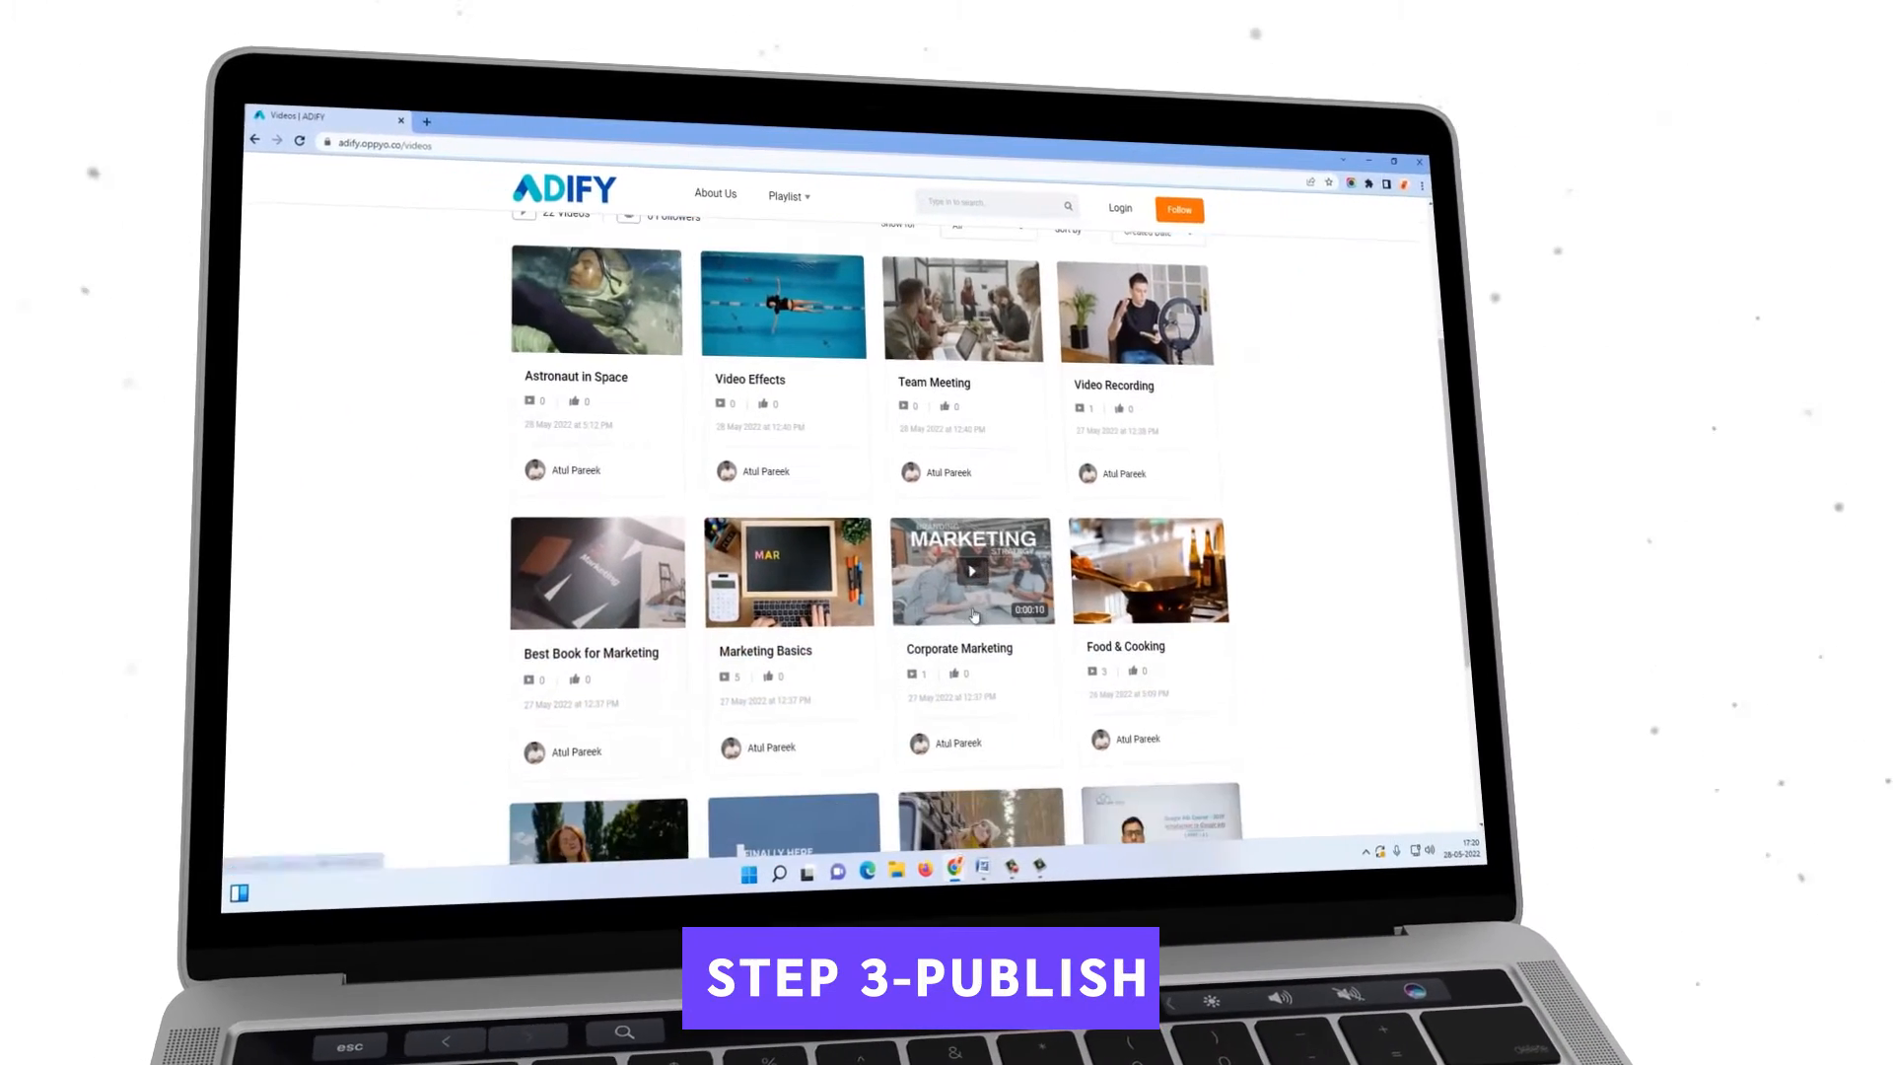
Step: Browse the ADIFY published video grid and reach Video Recording's file details
click(970, 570)
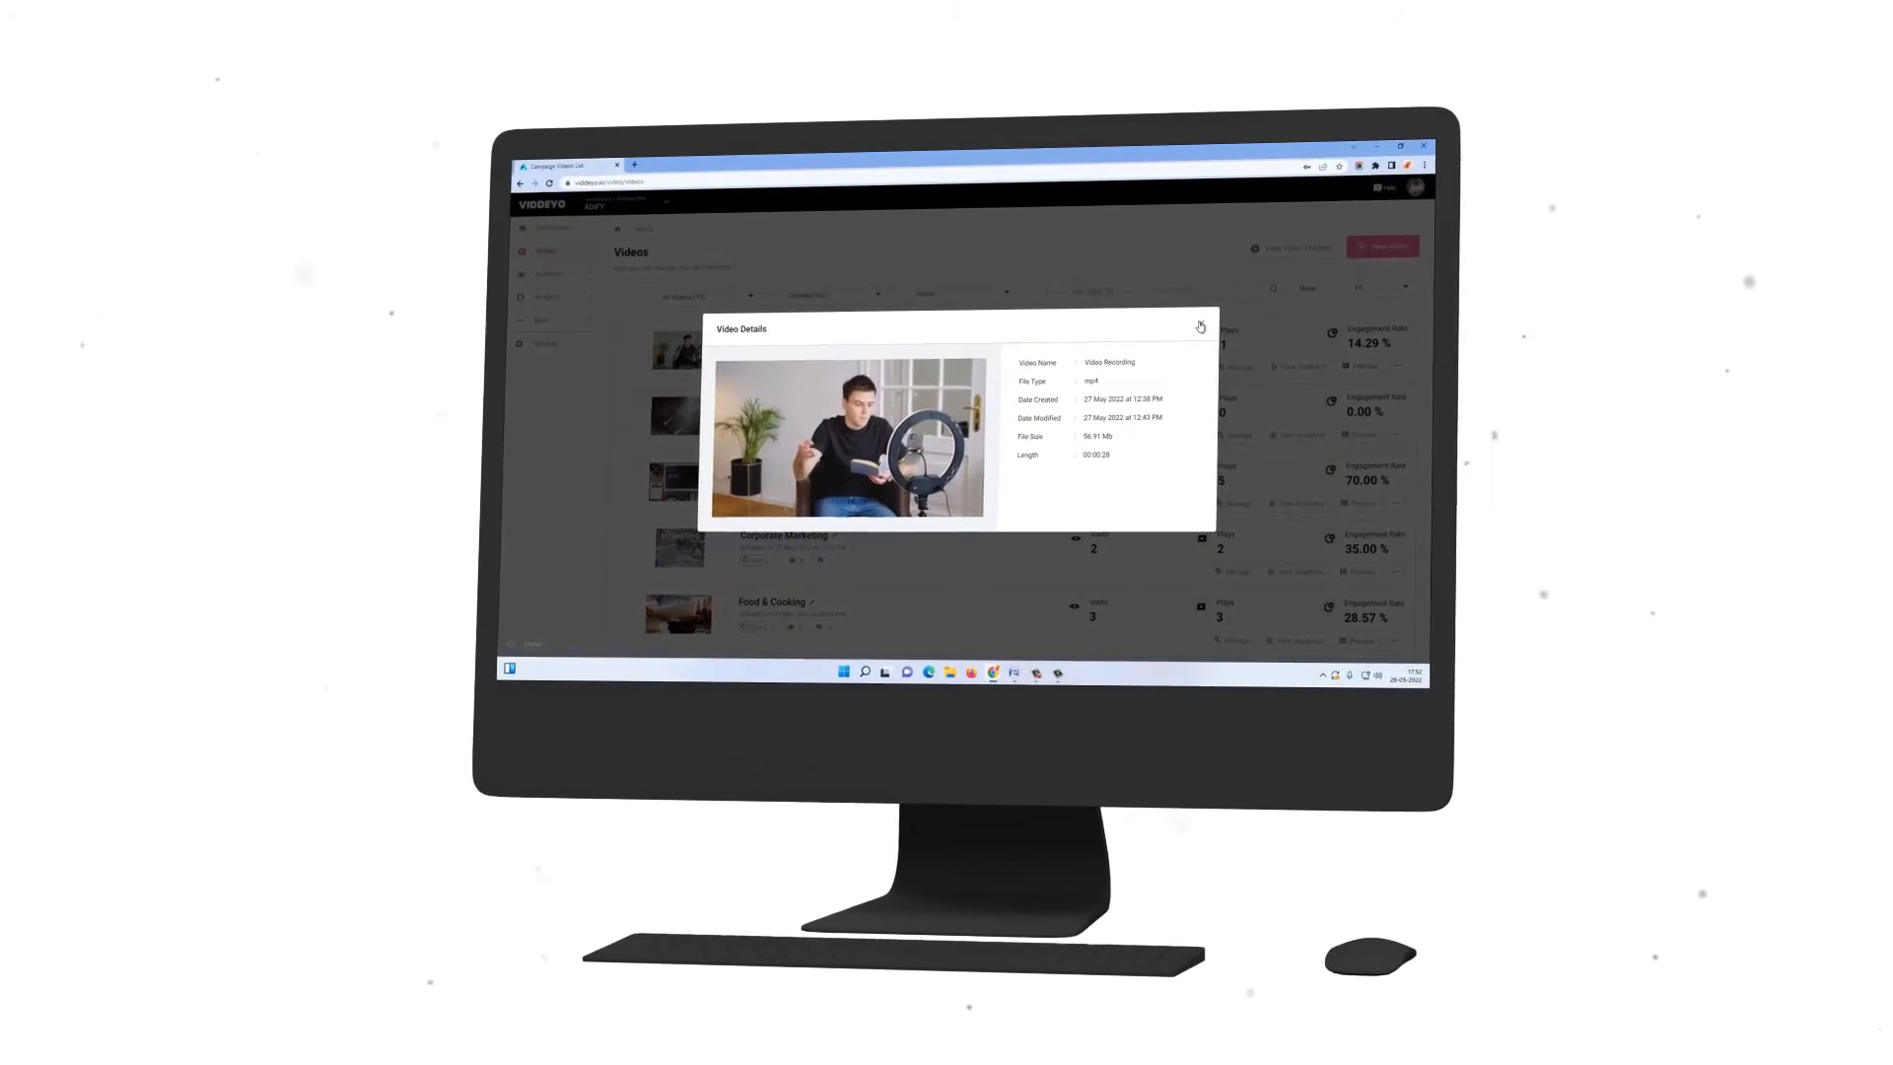
Step: Leave the video details and load the Offer Ending Soon popup in the ad editor
click(1201, 325)
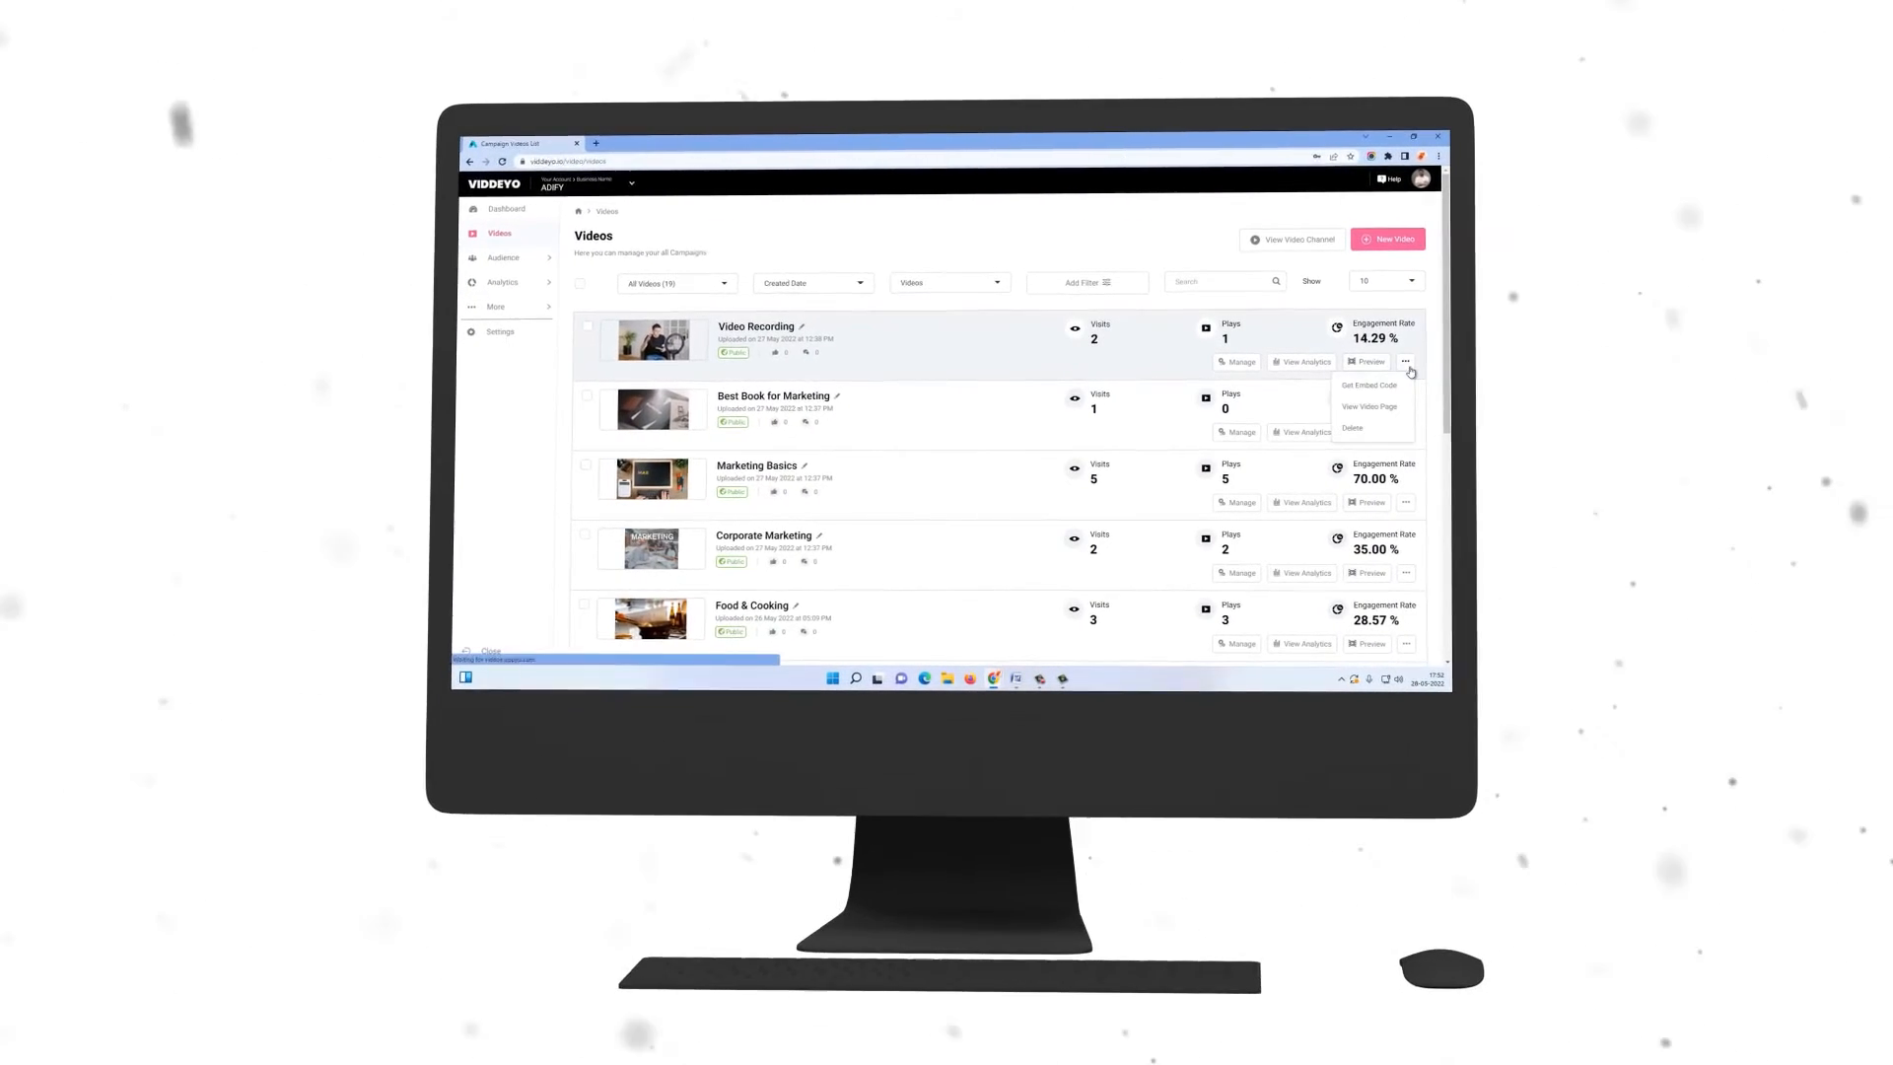
click(1368, 384)
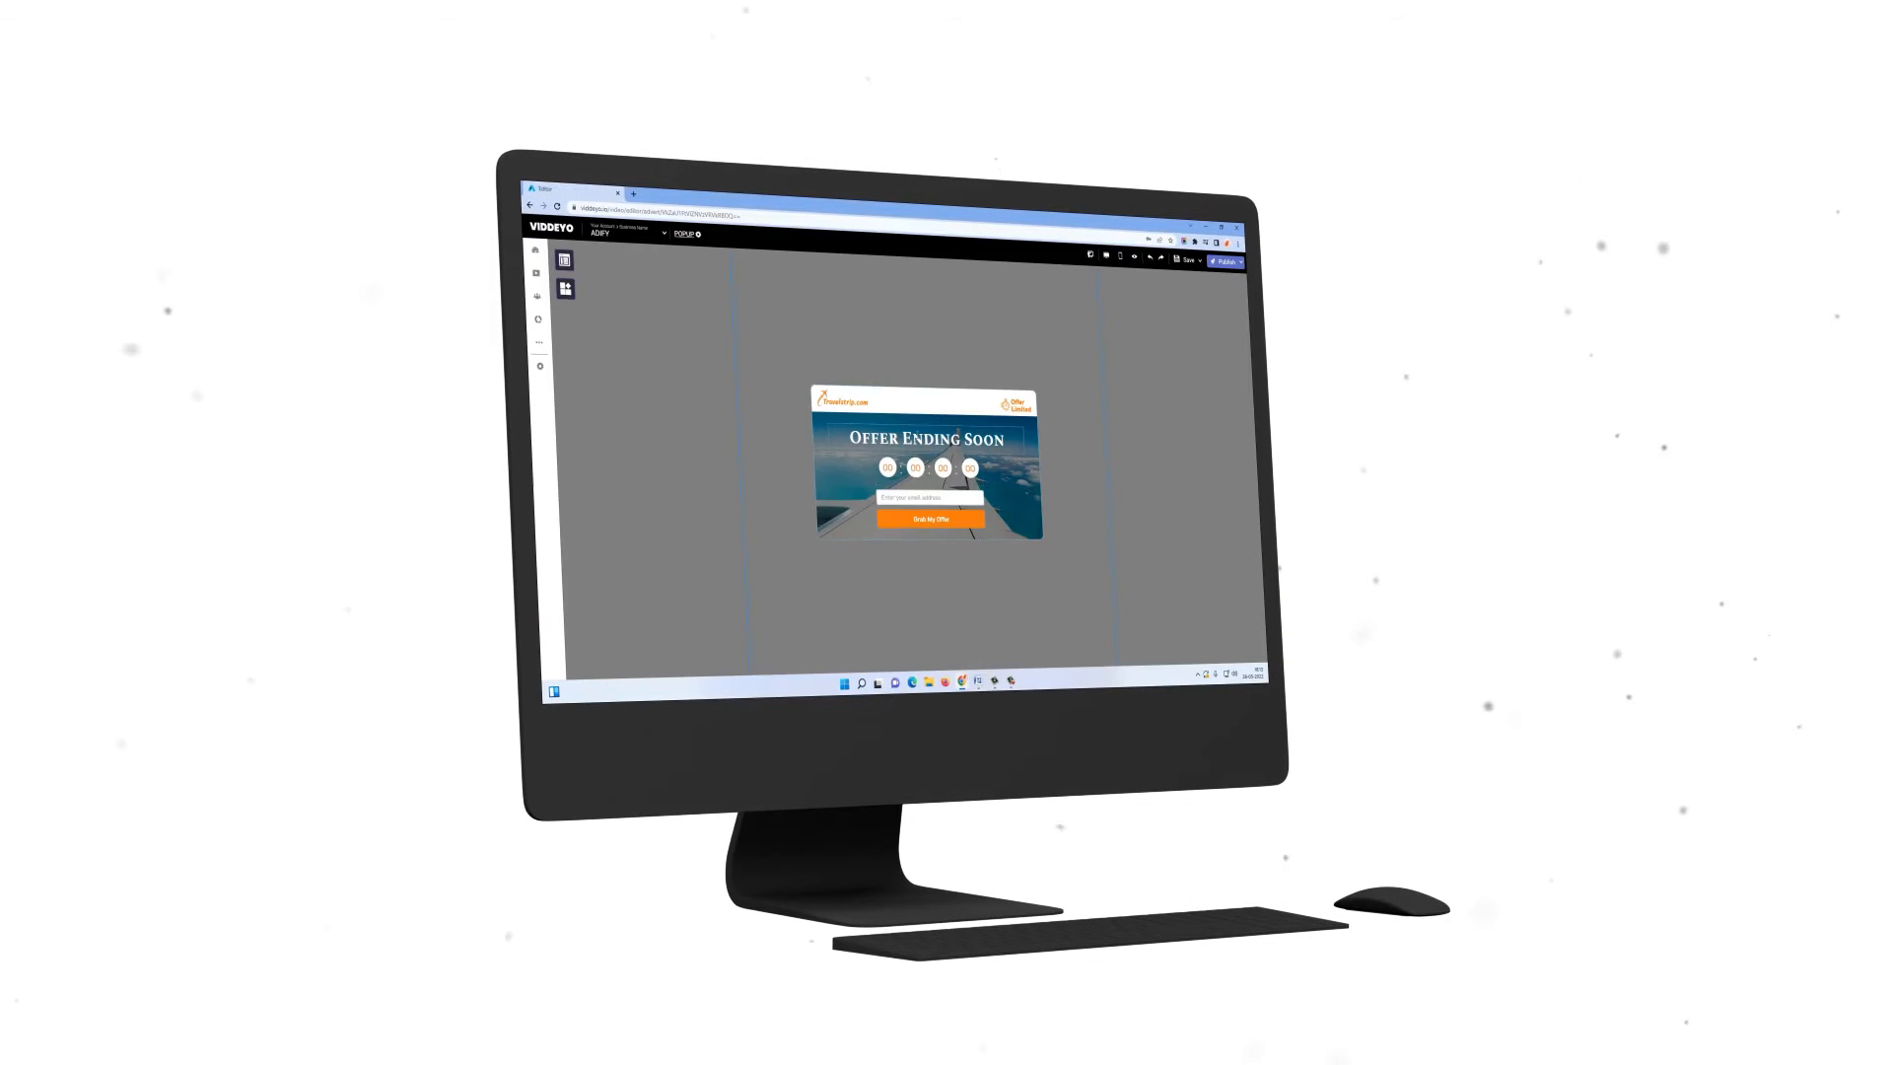
Step: View video analytics by Technology, then reach Marketing Basics player customization
click(564, 256)
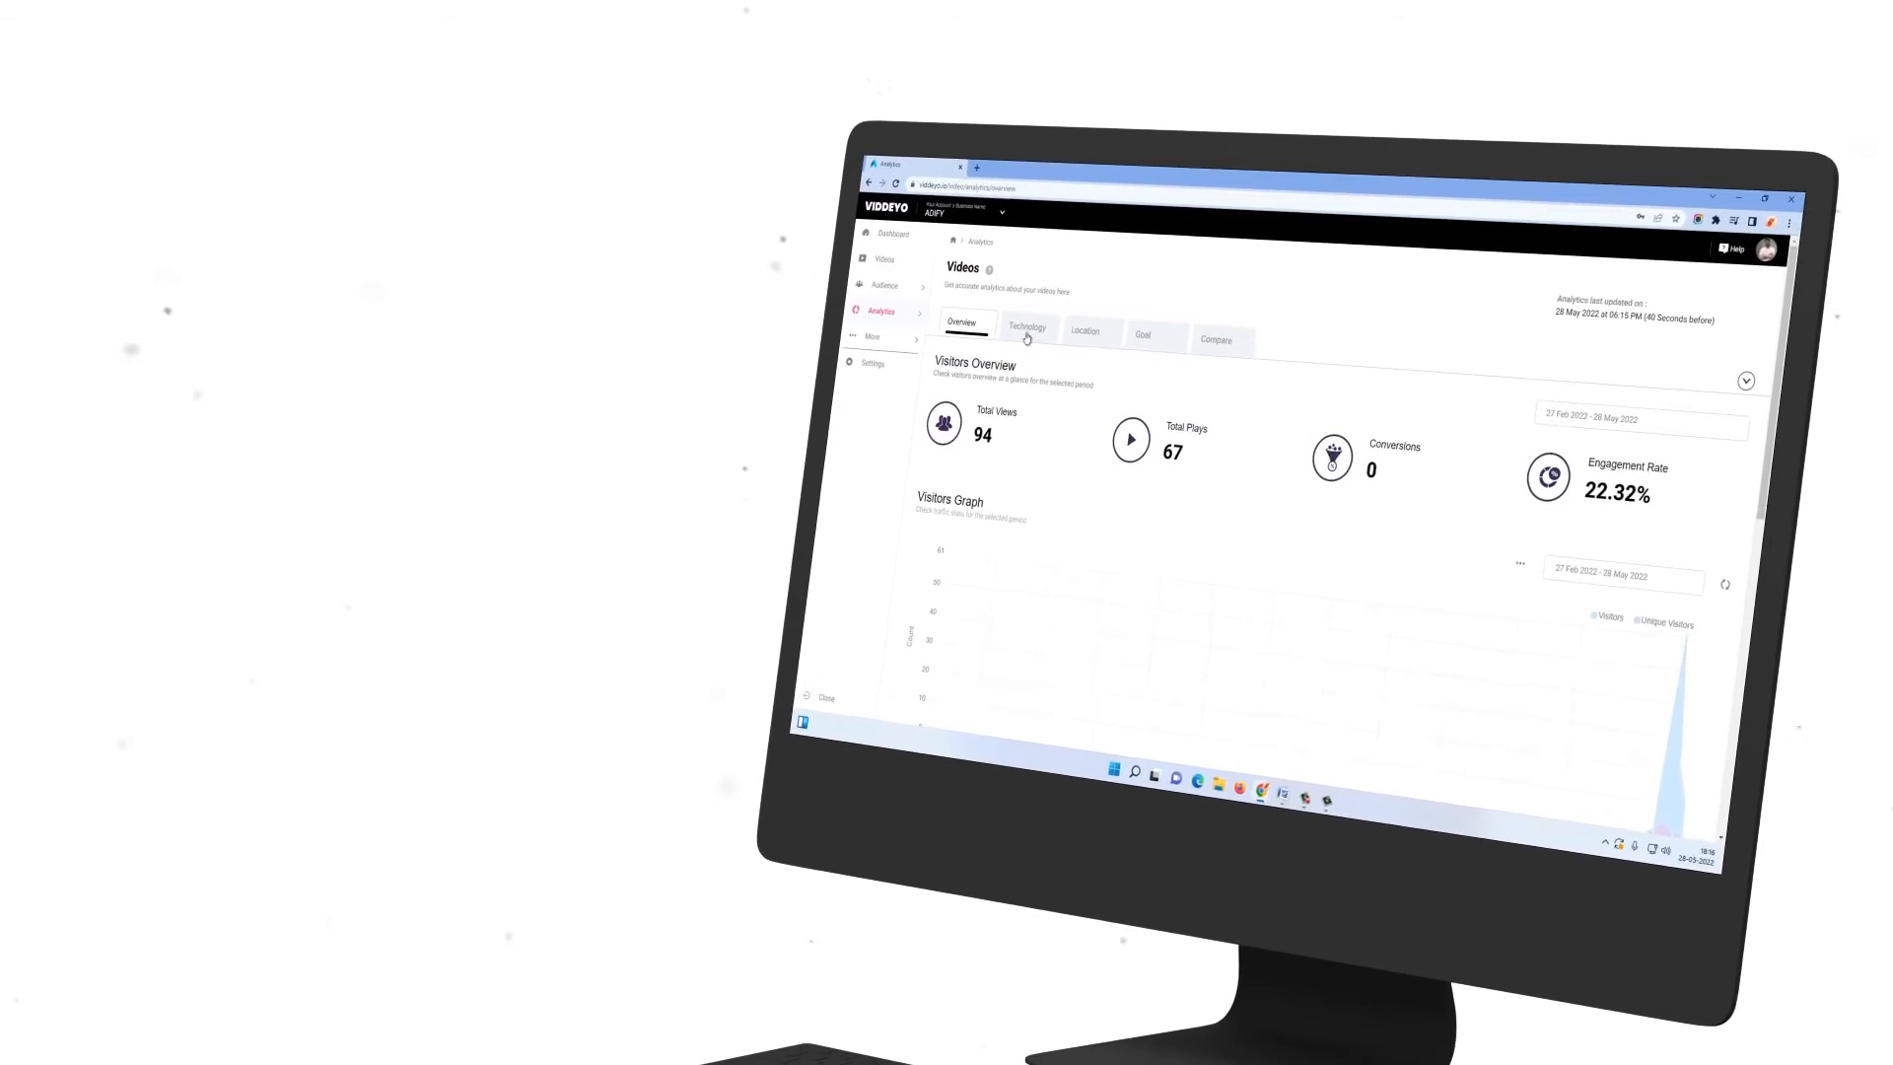
click(1028, 327)
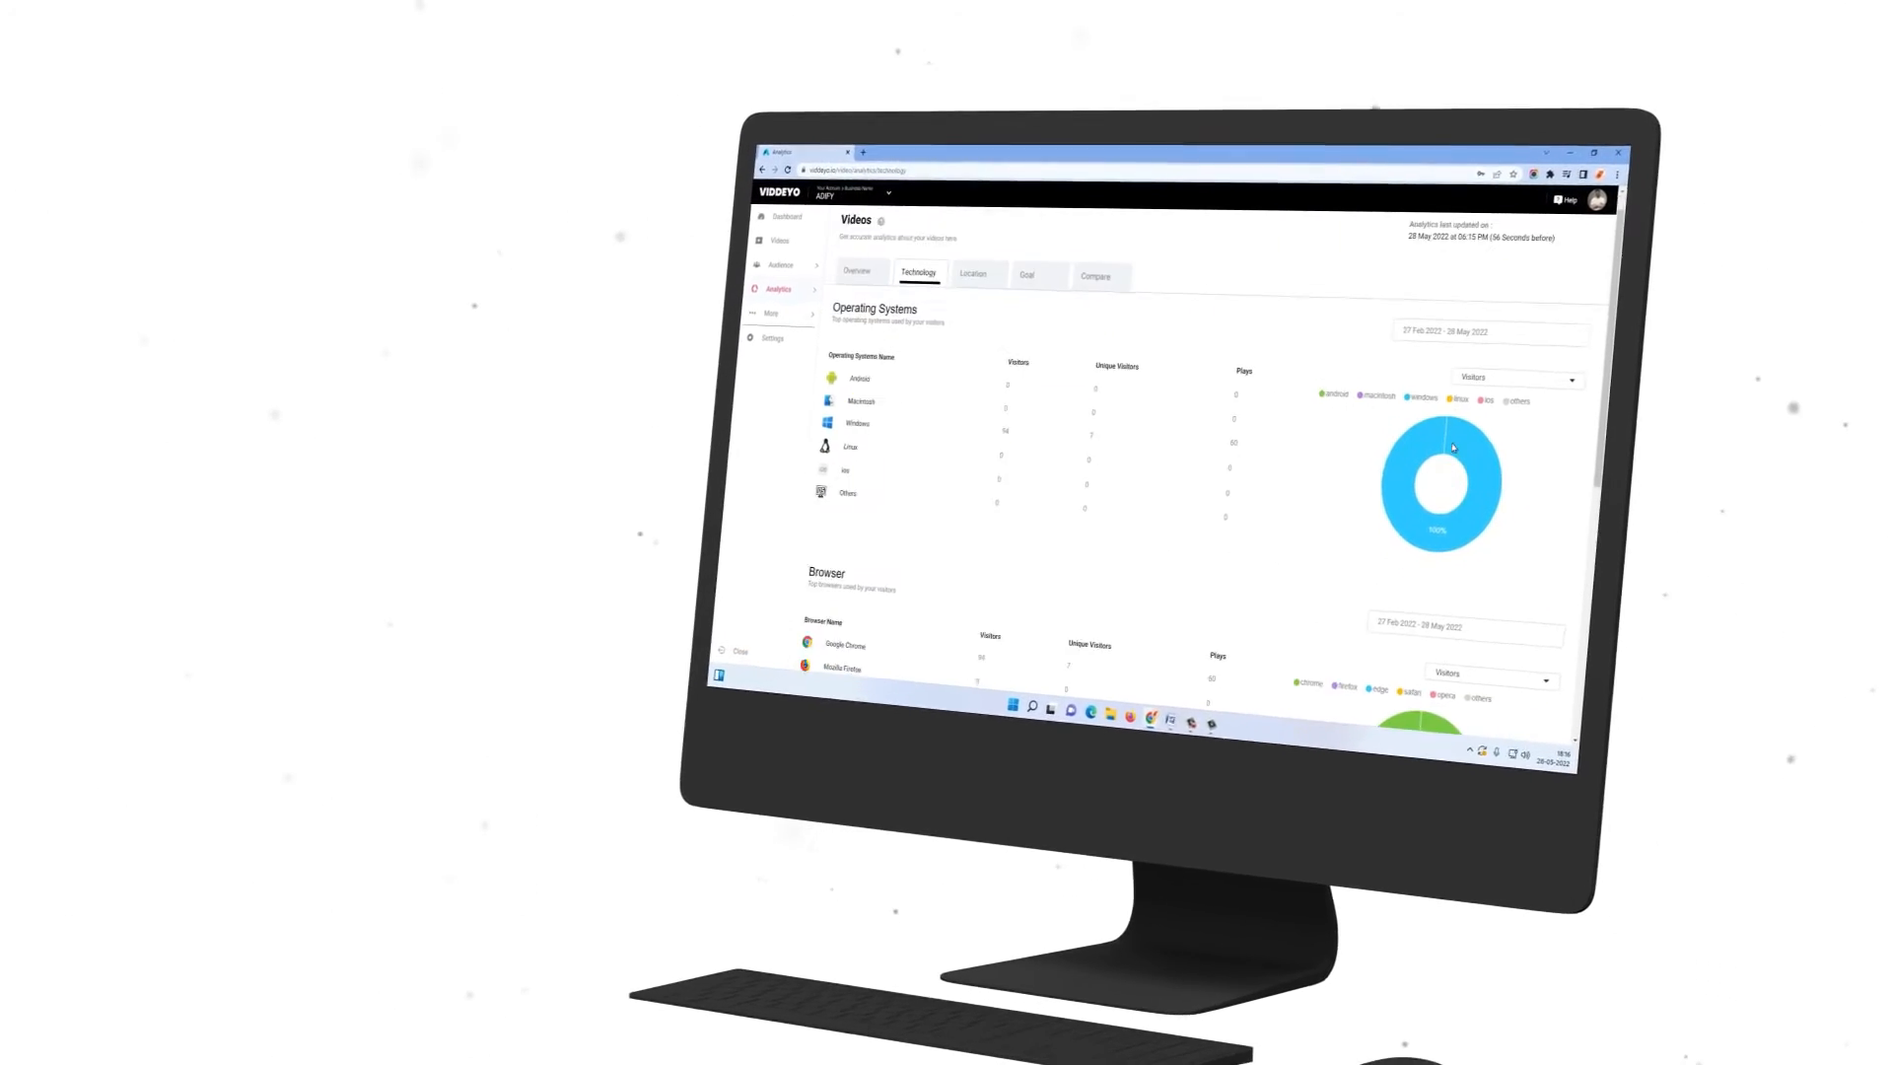
scroll(down, 3)
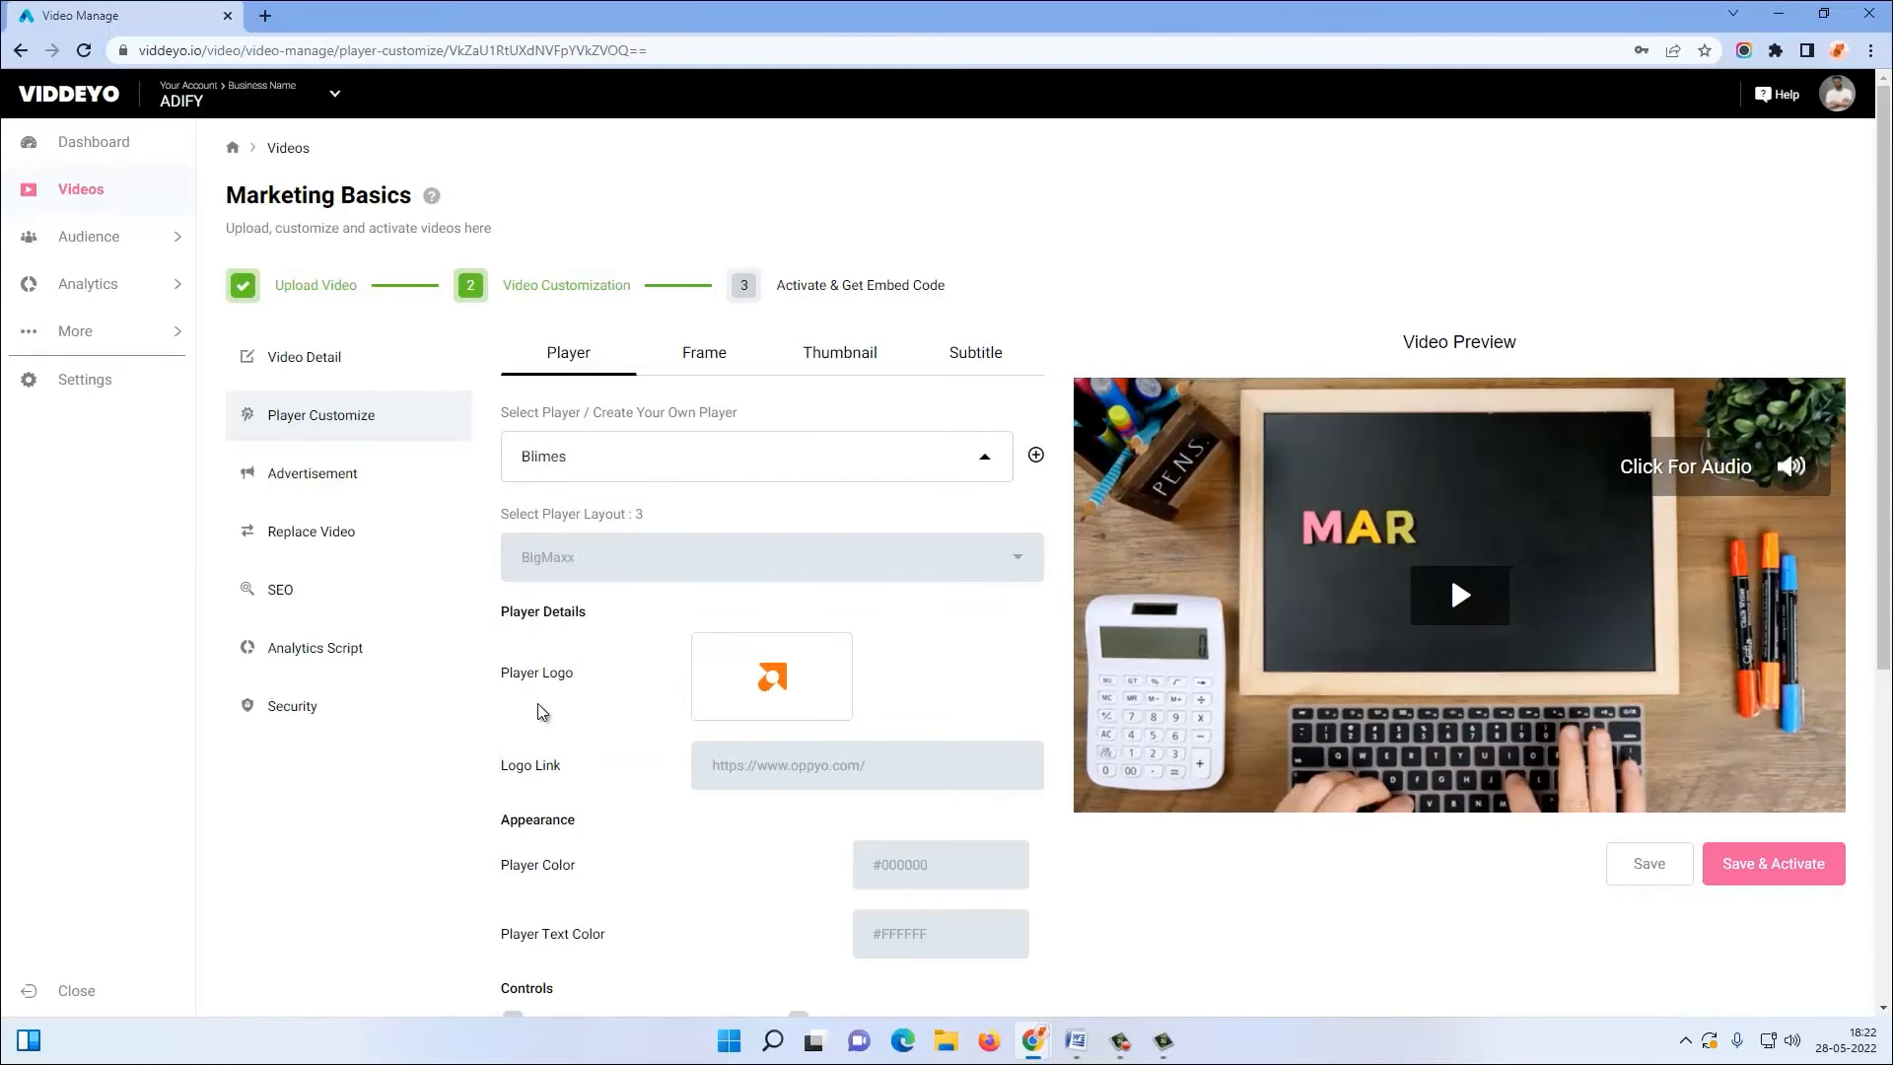
Step: Show the ADIFY channel page of 19 videos in the browser and on a phone
click(1460, 596)
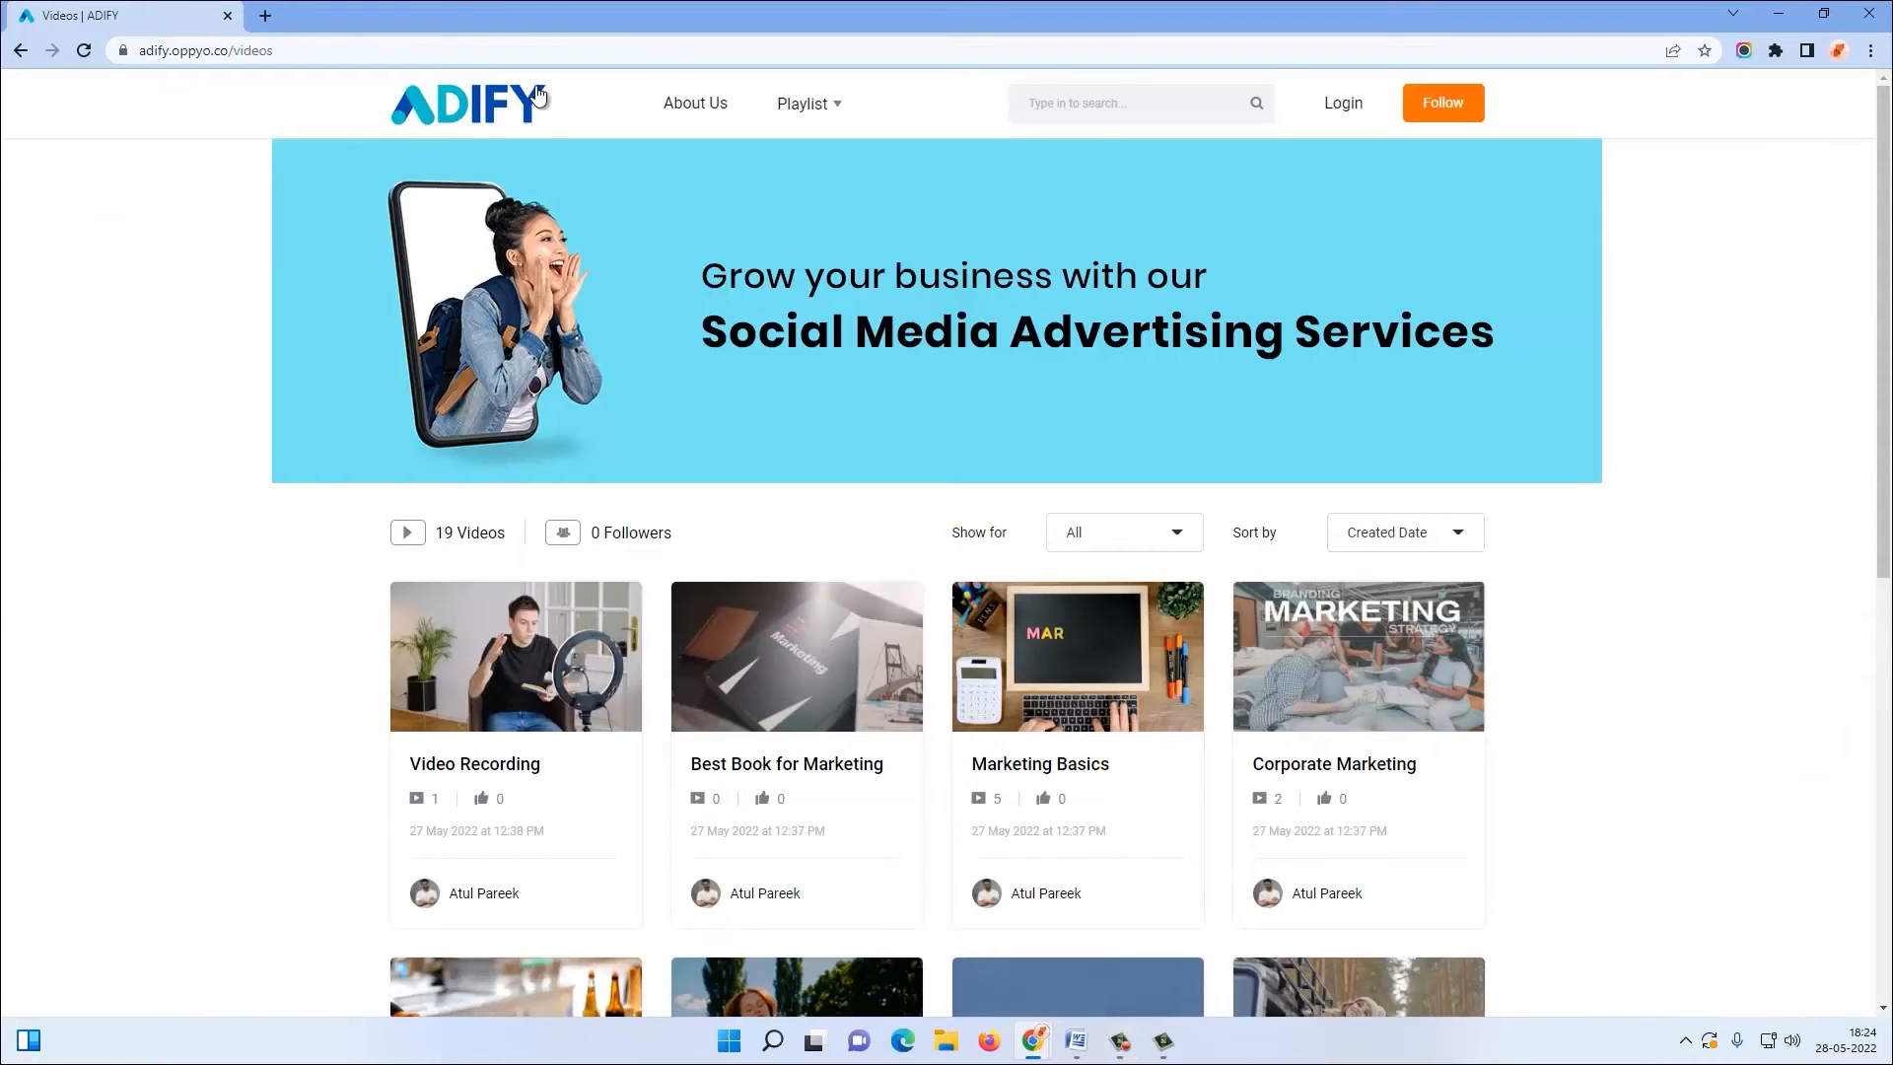
mouse_move(1412, 590)
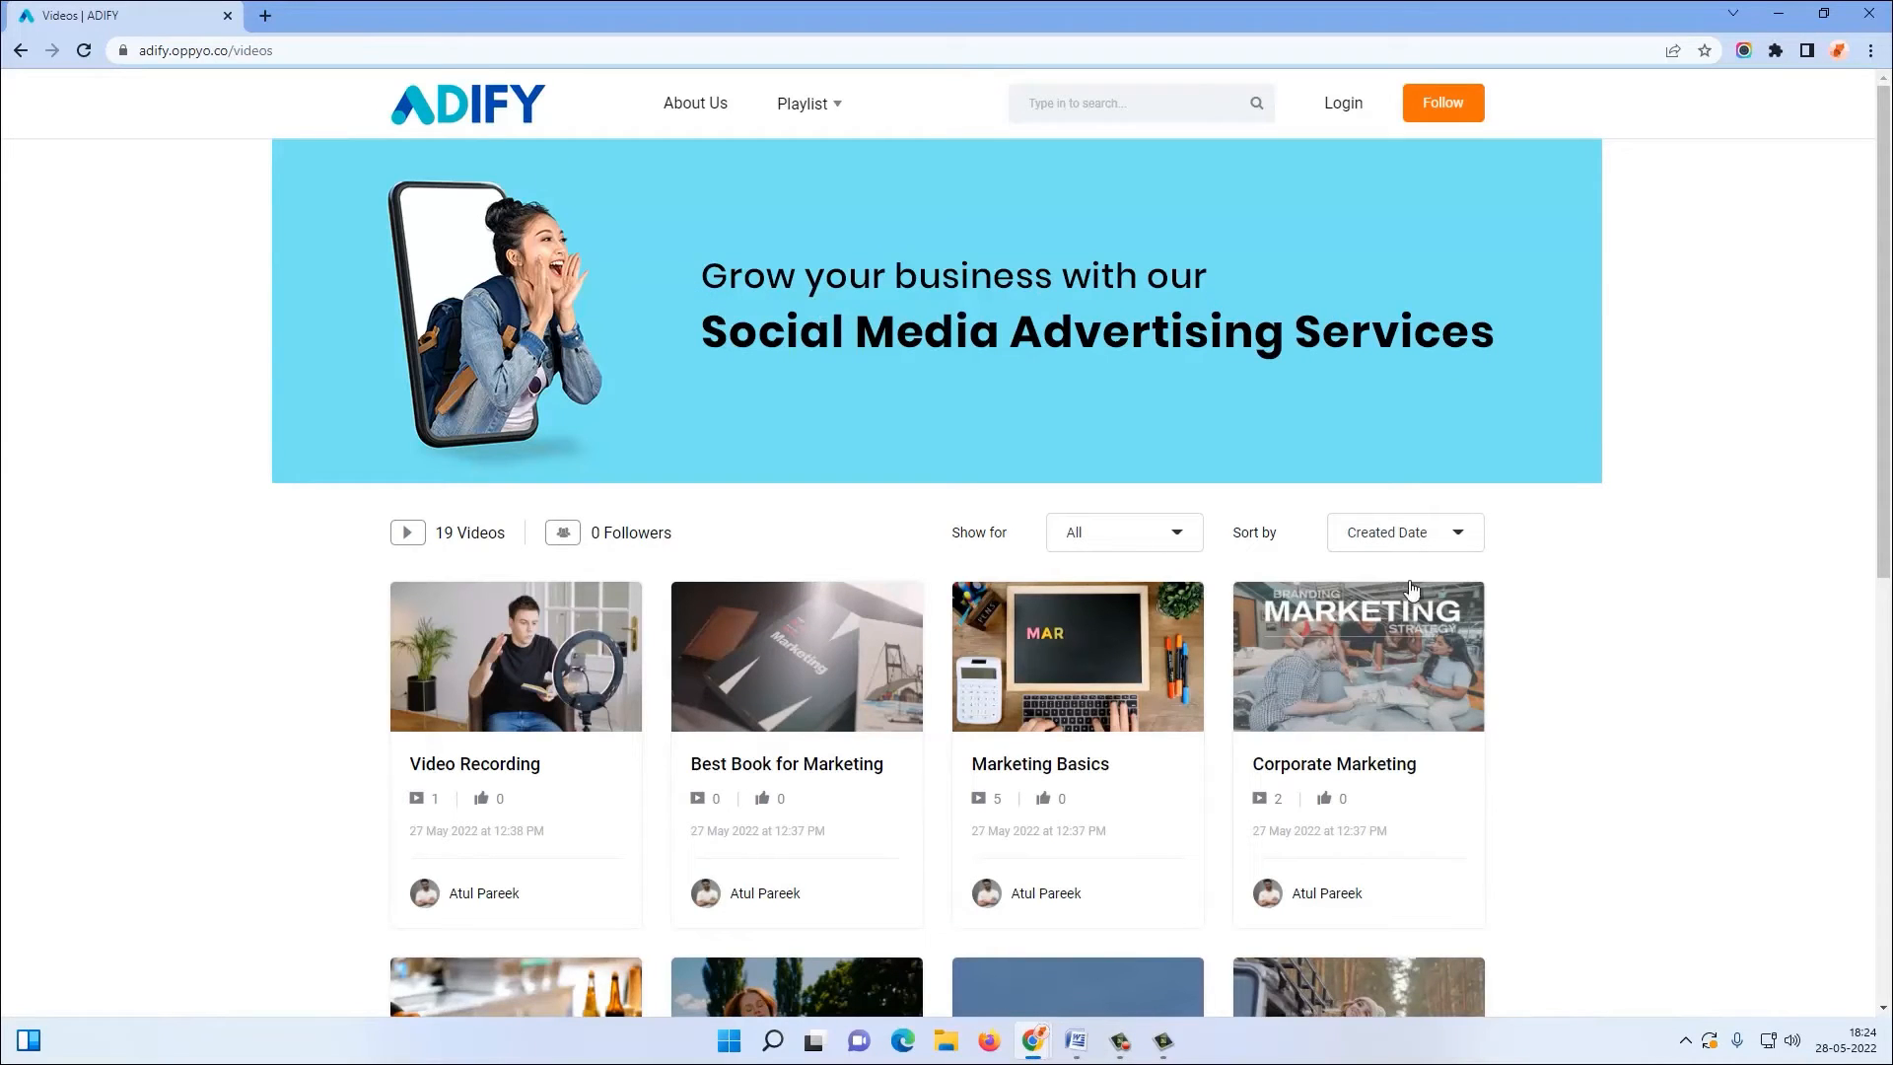
click(1076, 657)
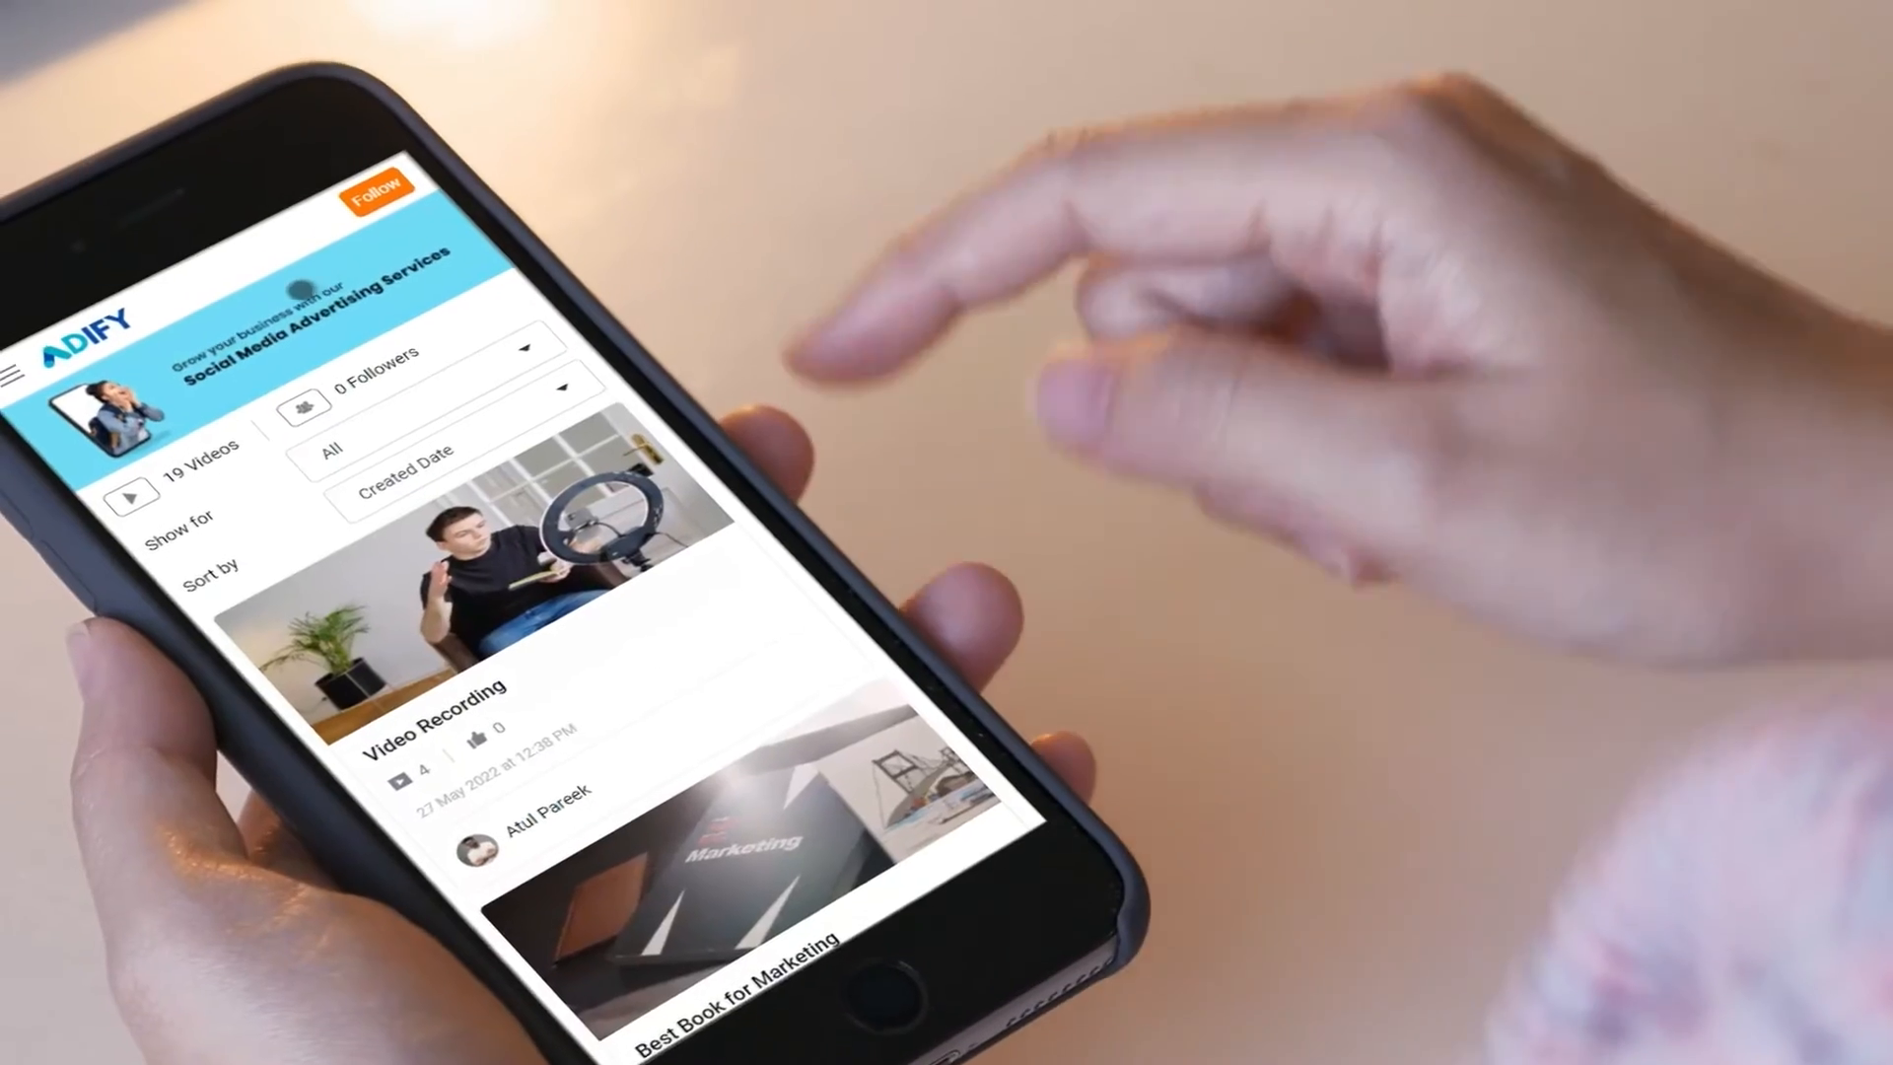
Step: Play Marketing Basics on its ADIFY page, then return to the Upload Video page
scroll(down, 3)
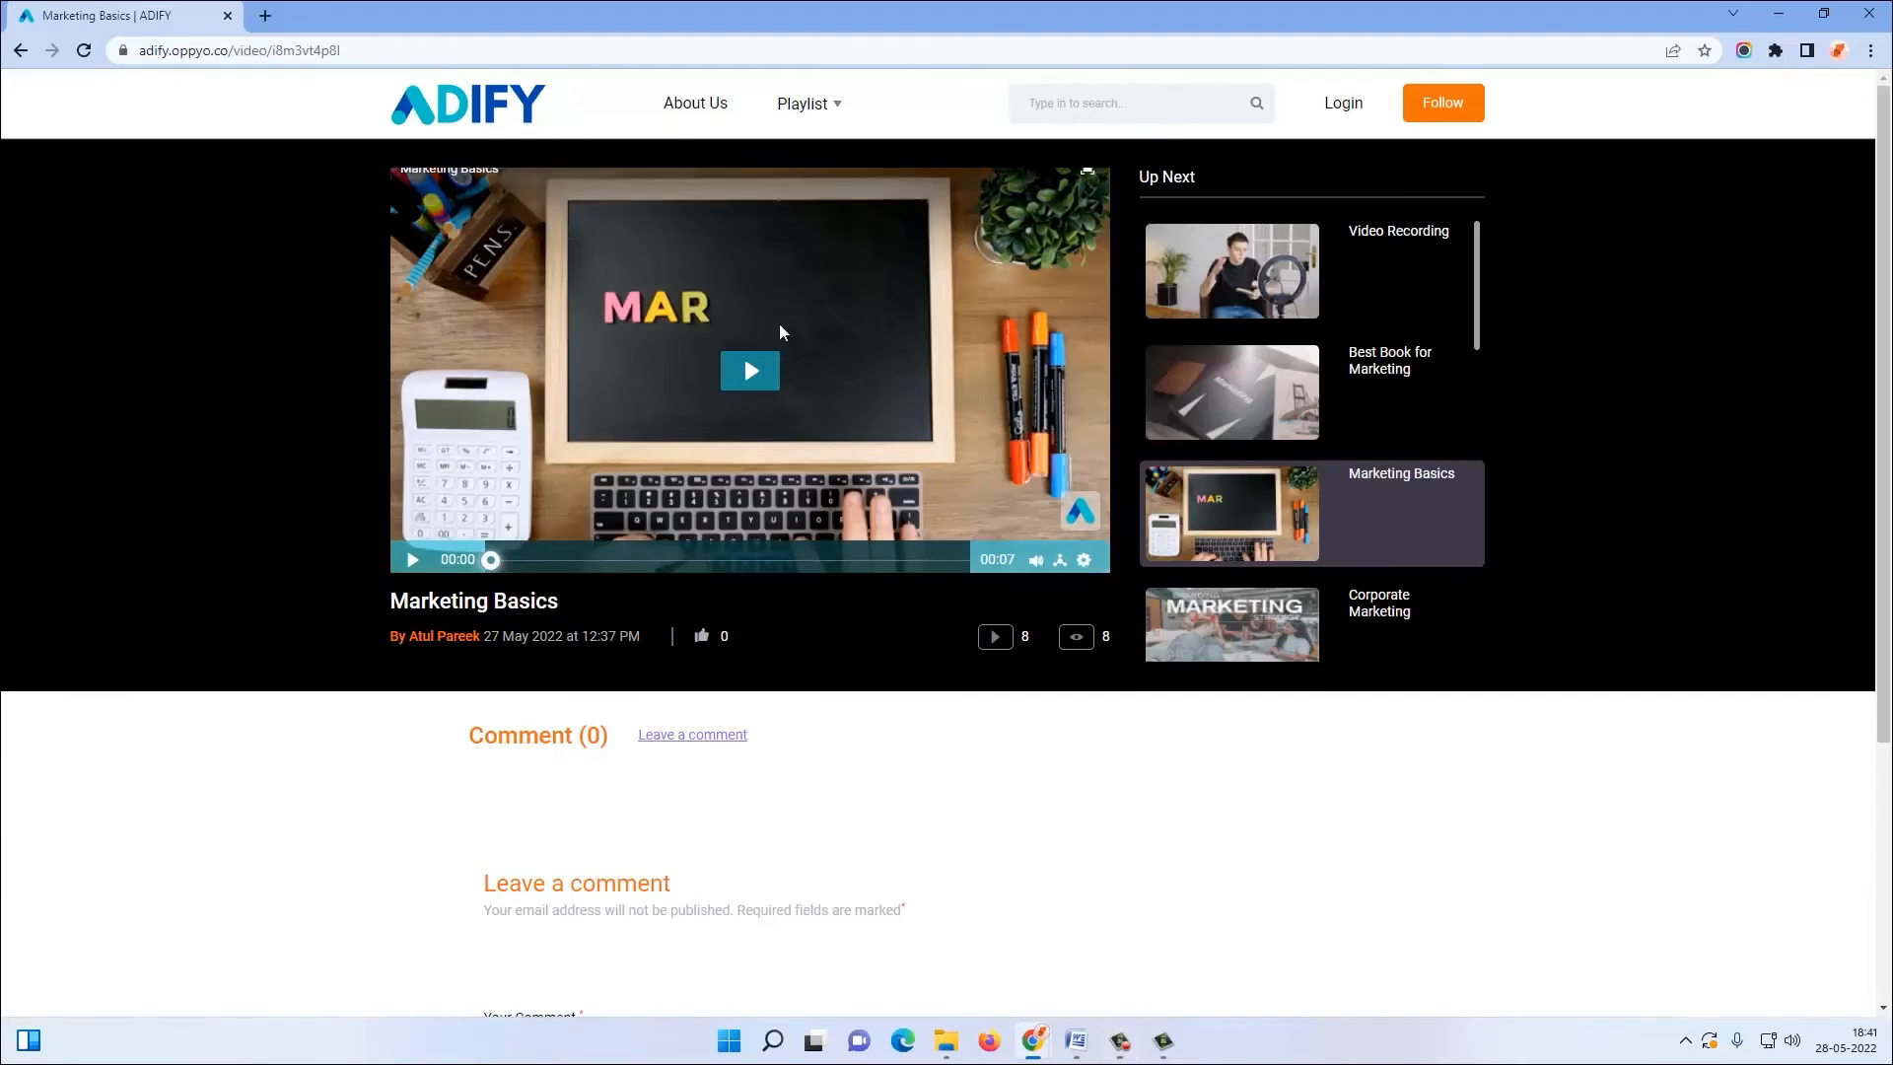
click(749, 370)
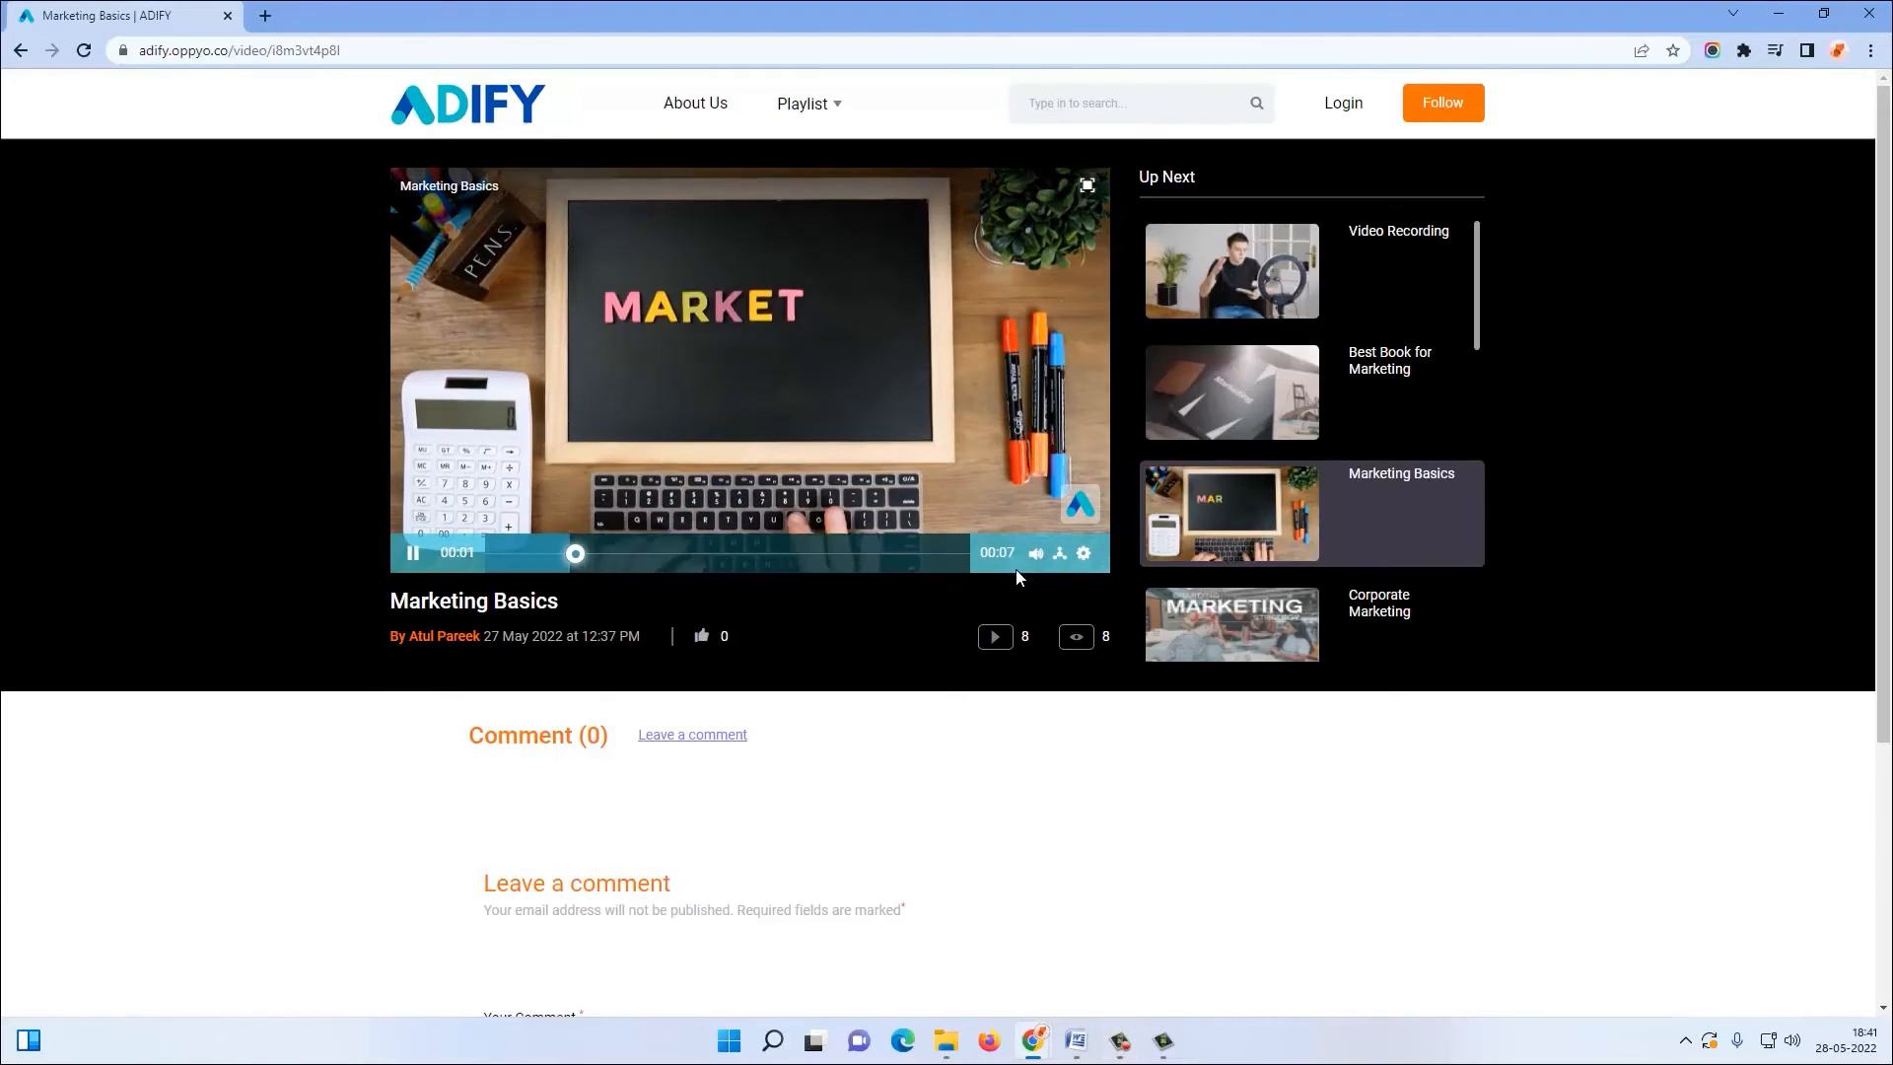
click(1061, 552)
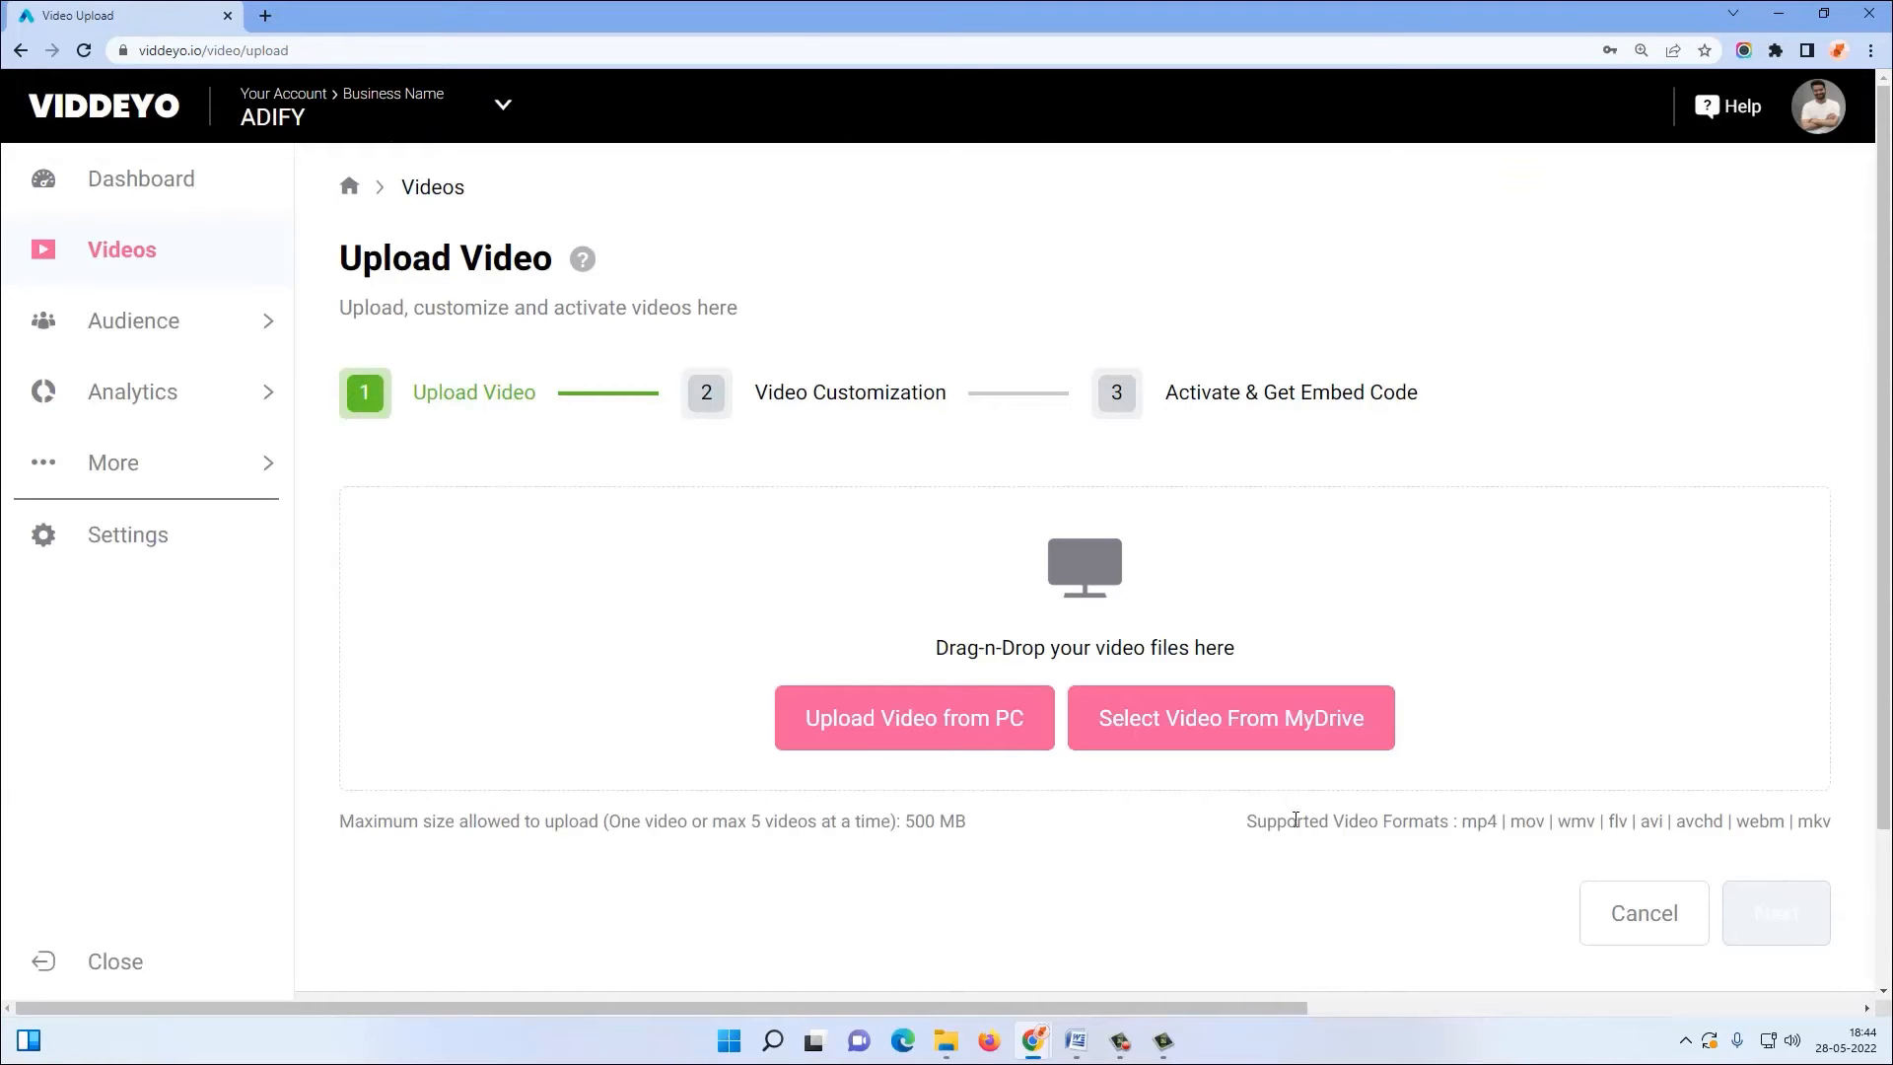
mouse_move(1617, 842)
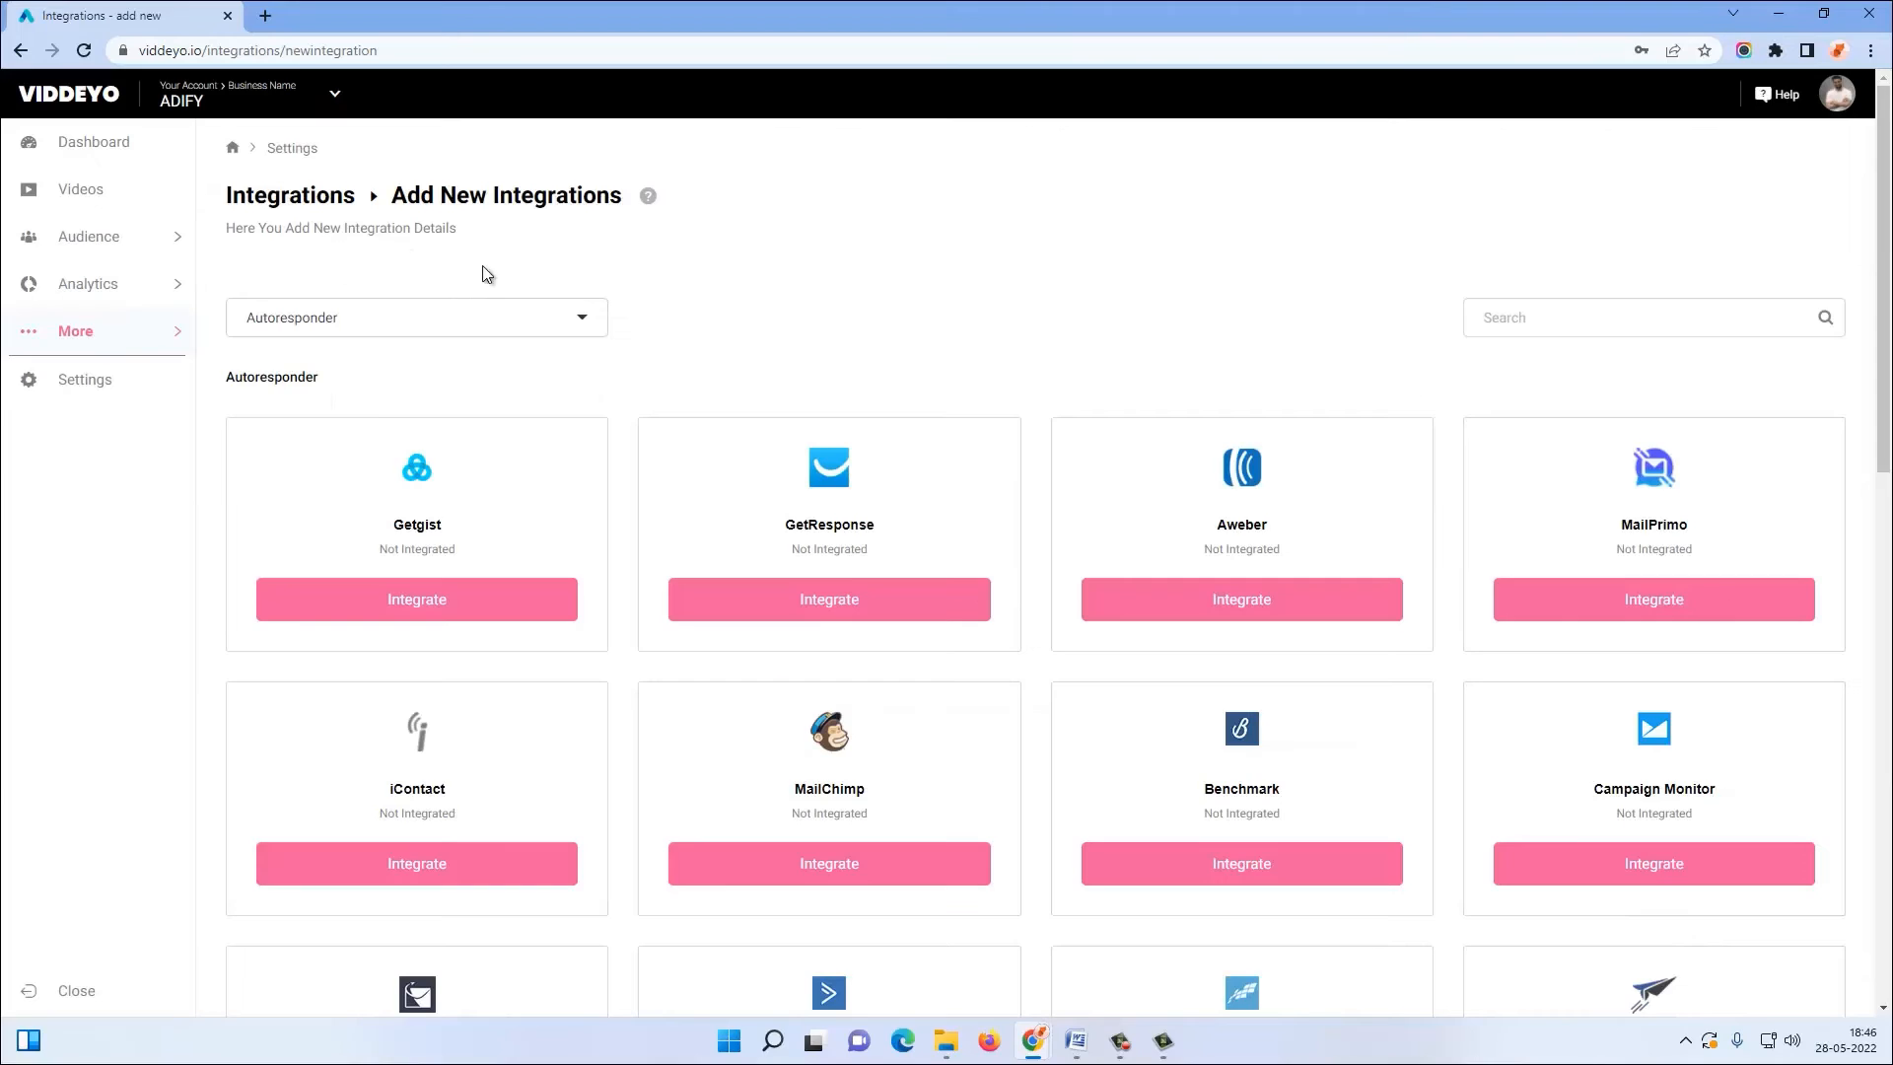
mouse_move(1518, 532)
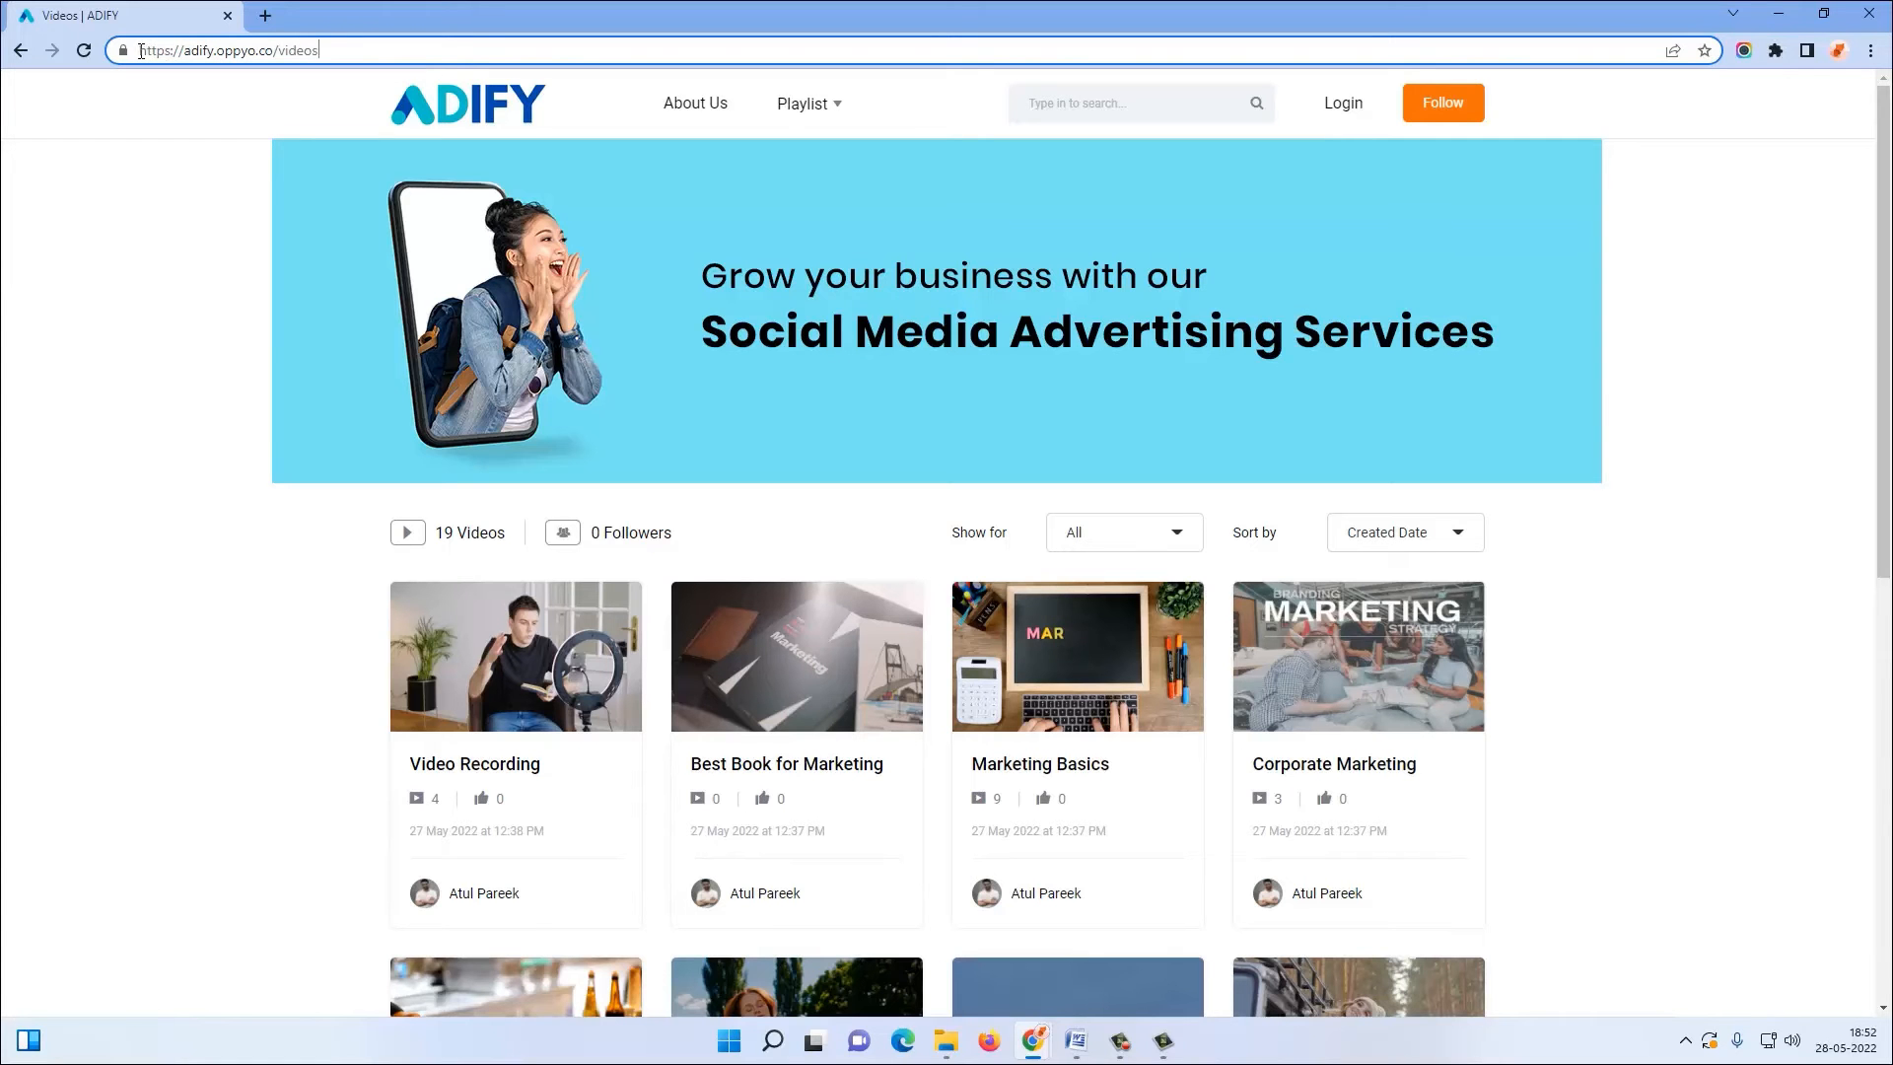
mouse_move(154, 40)
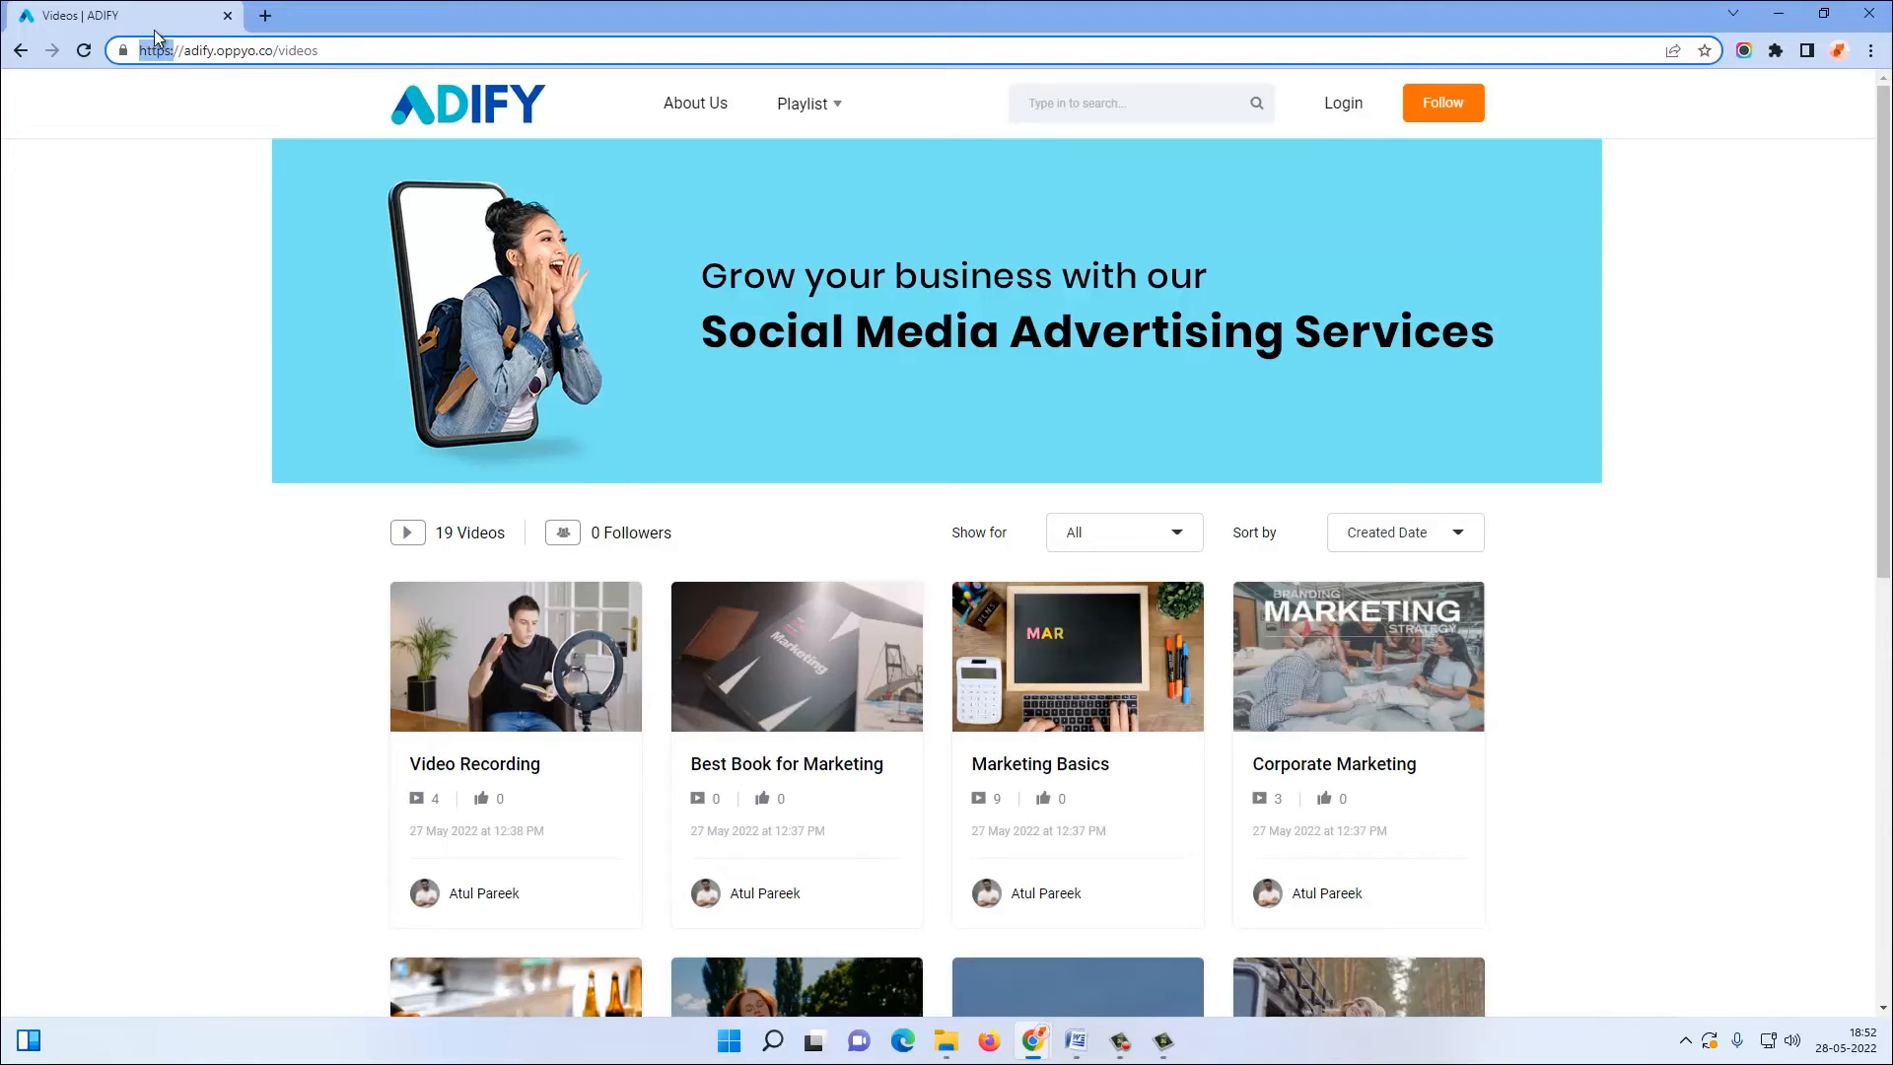
mouse_move(268, 89)
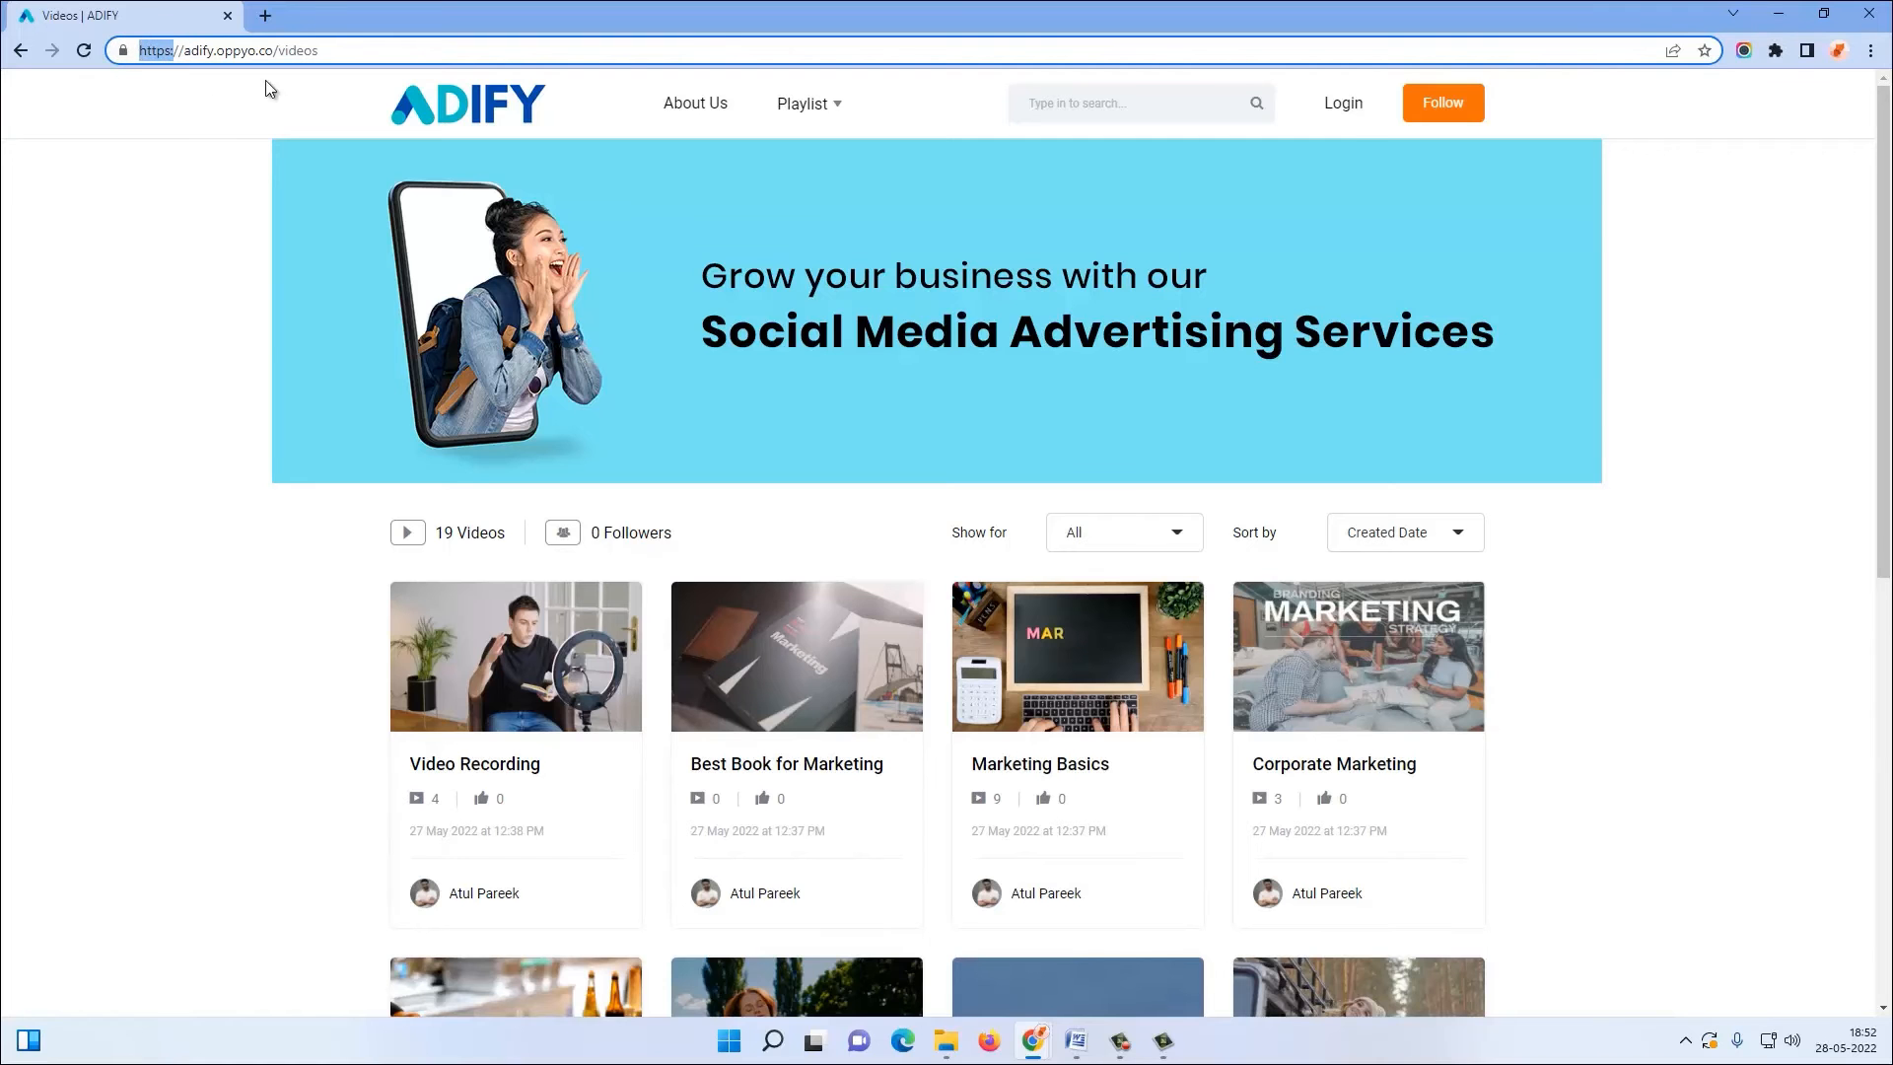